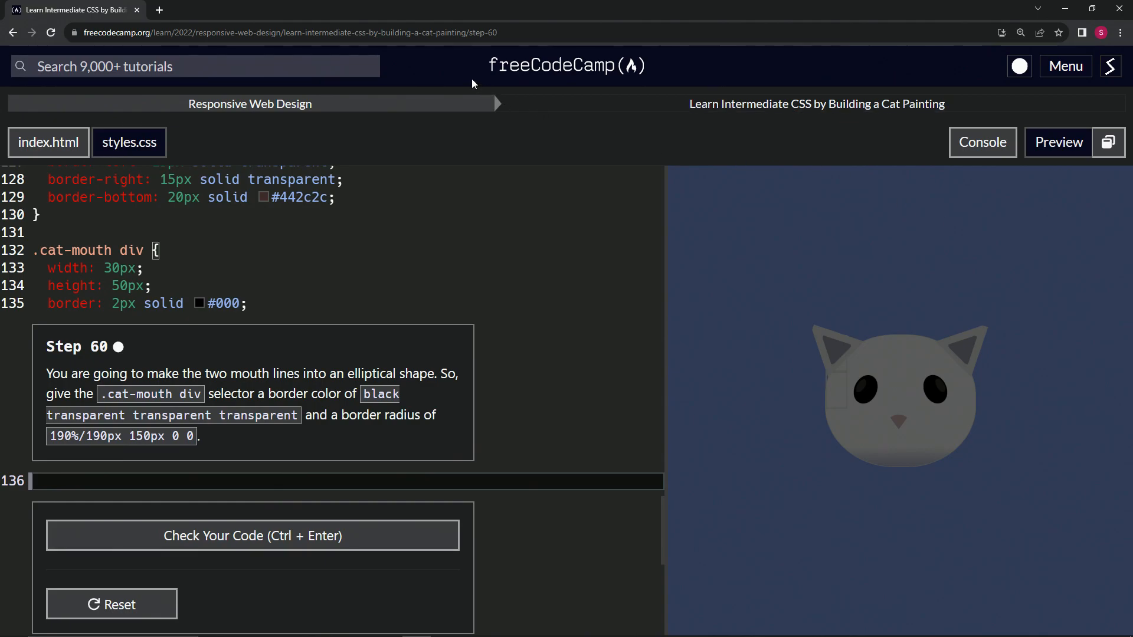
mouse_move(302, 118)
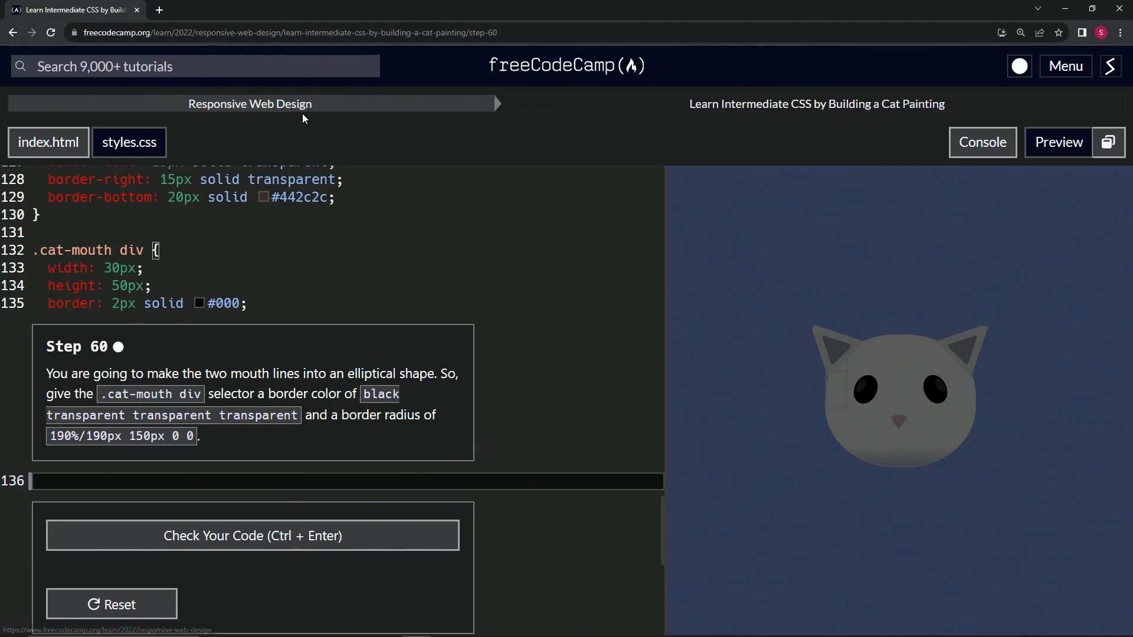
mouse_move(821, 120)
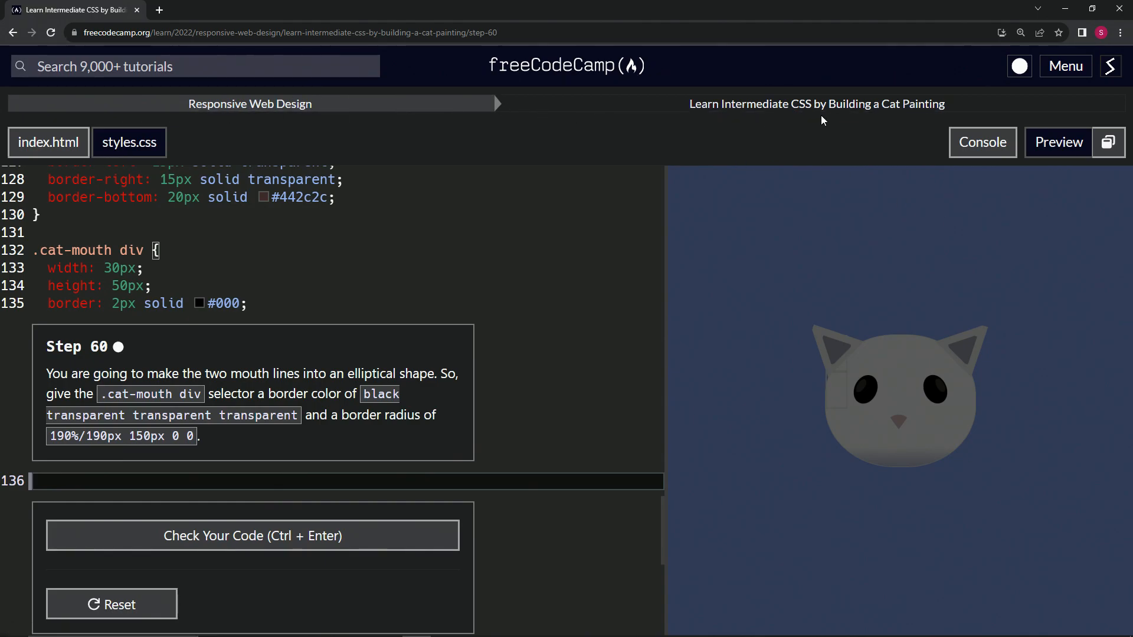
mouse_move(81, 366)
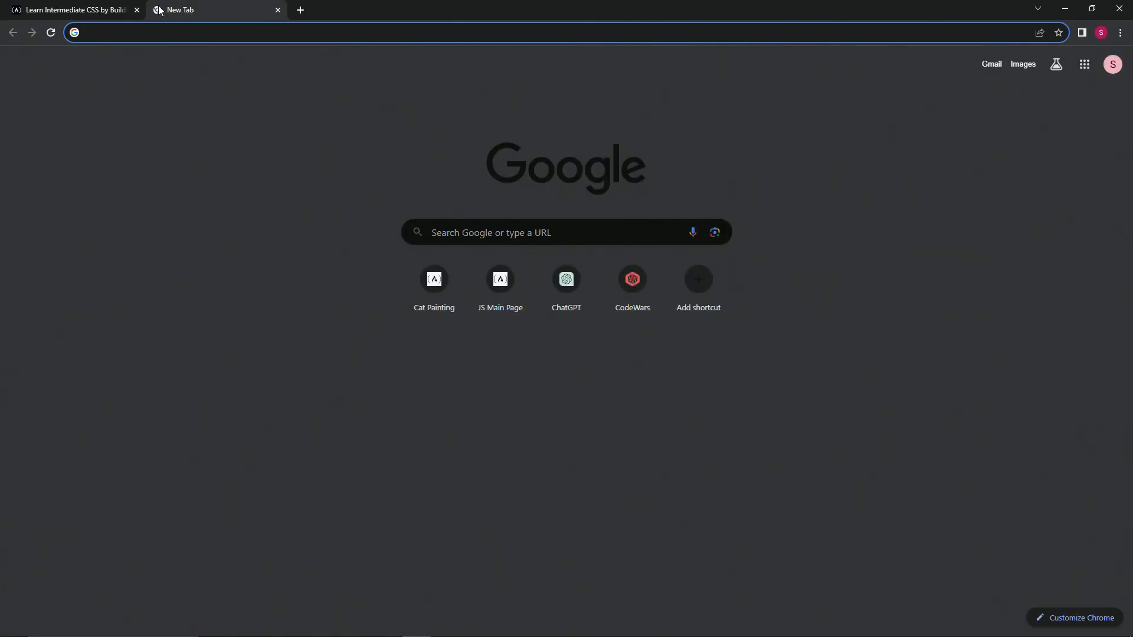
Search Google for border color CSS and open the MDN border-color reference page.
text(border radius css)
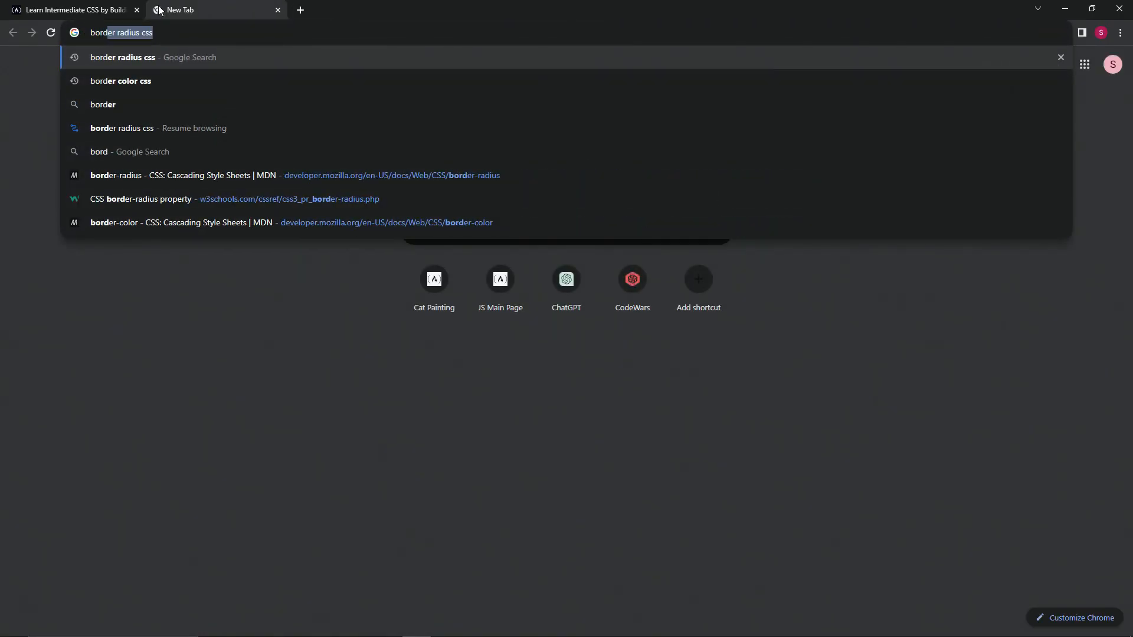
click(120, 80)
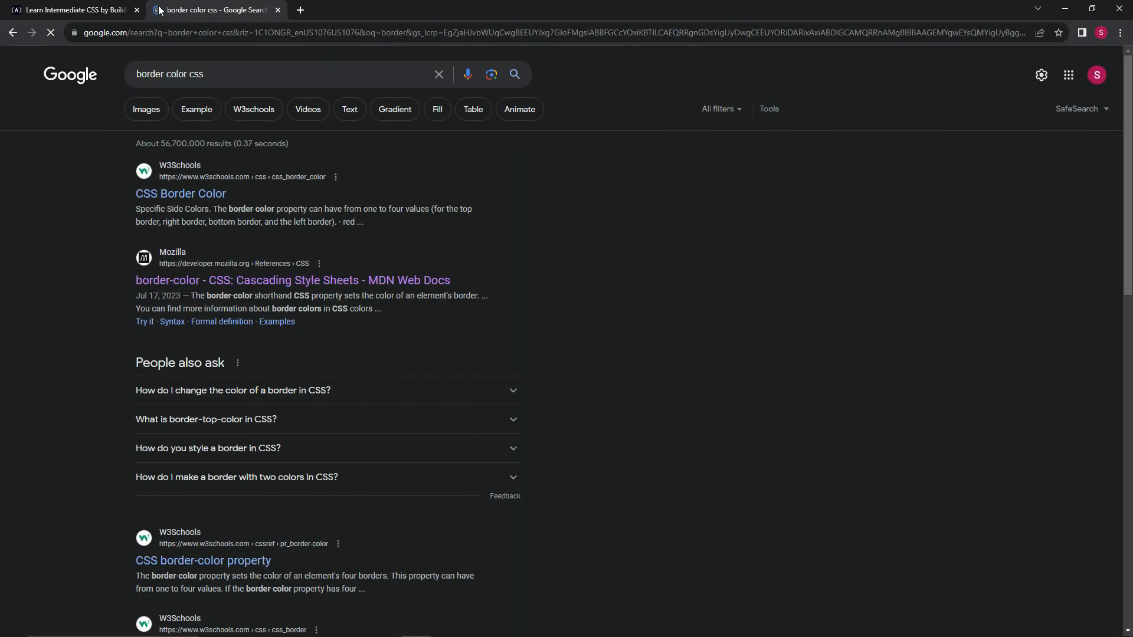
click(292, 280)
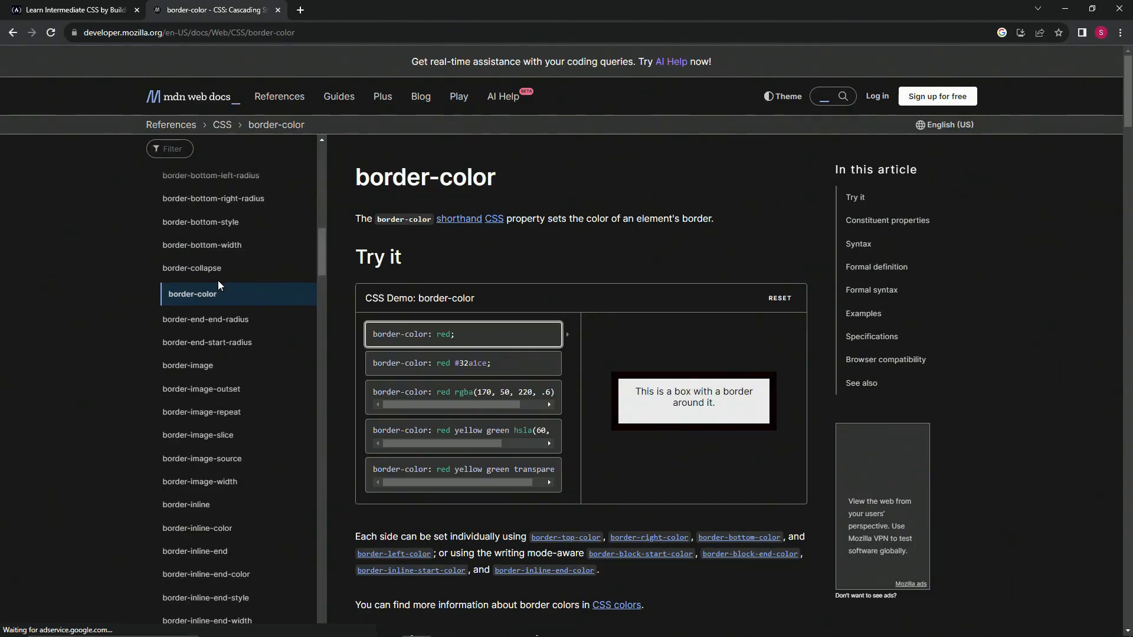
Read MDN's border-color syntax and value rules, then return to the freeCodeCamp lesson.
scroll(down, 3)
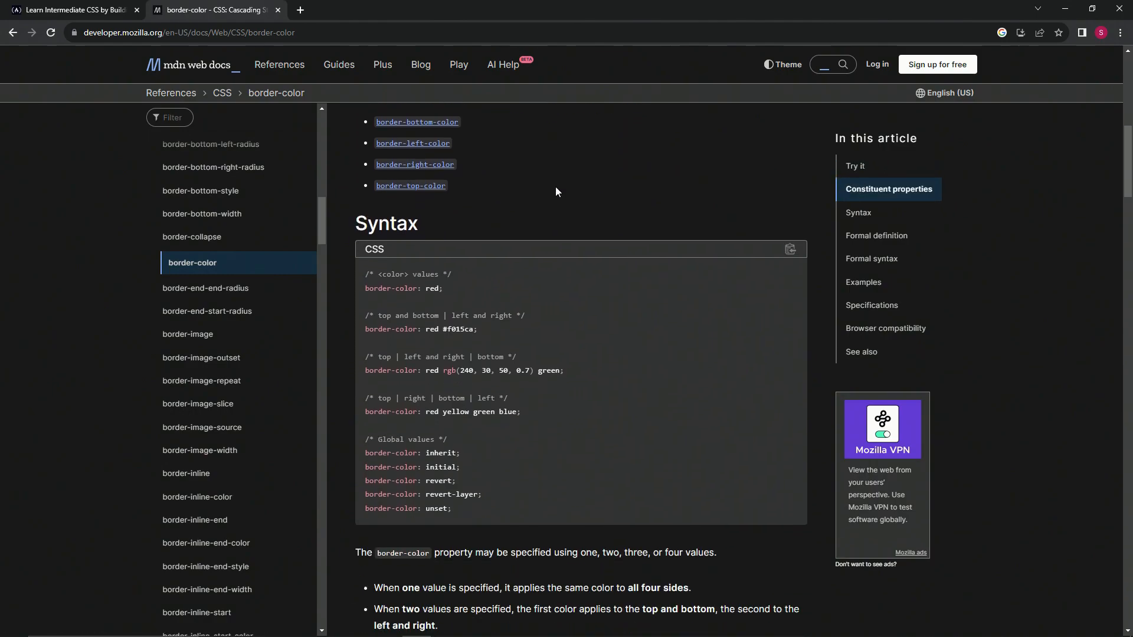
scroll(down, 3)
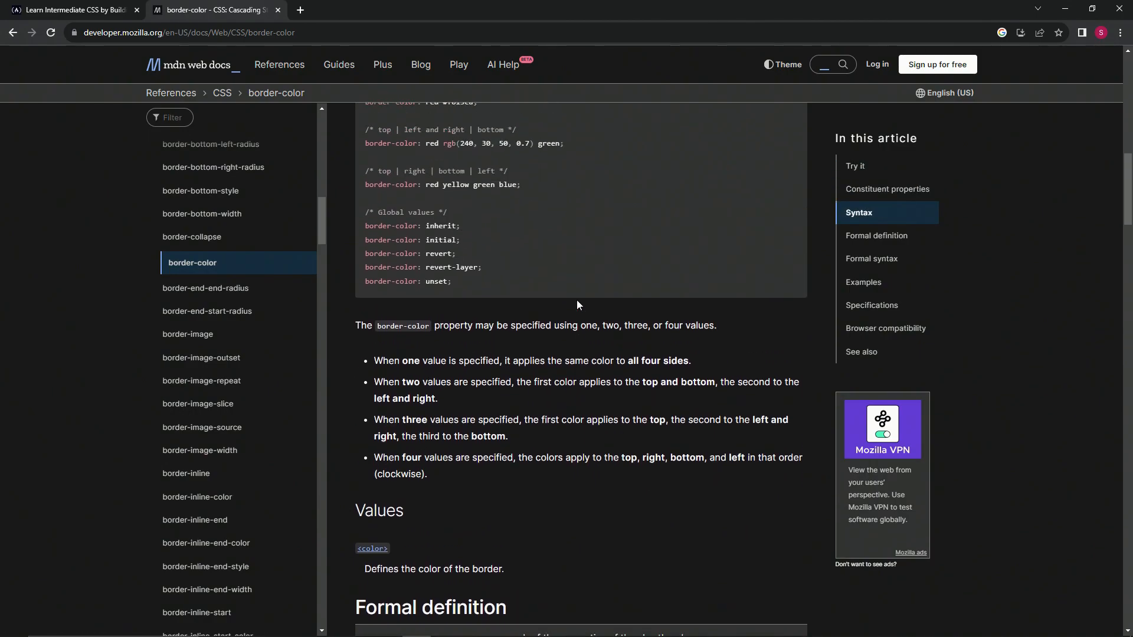
scroll(down, 3)
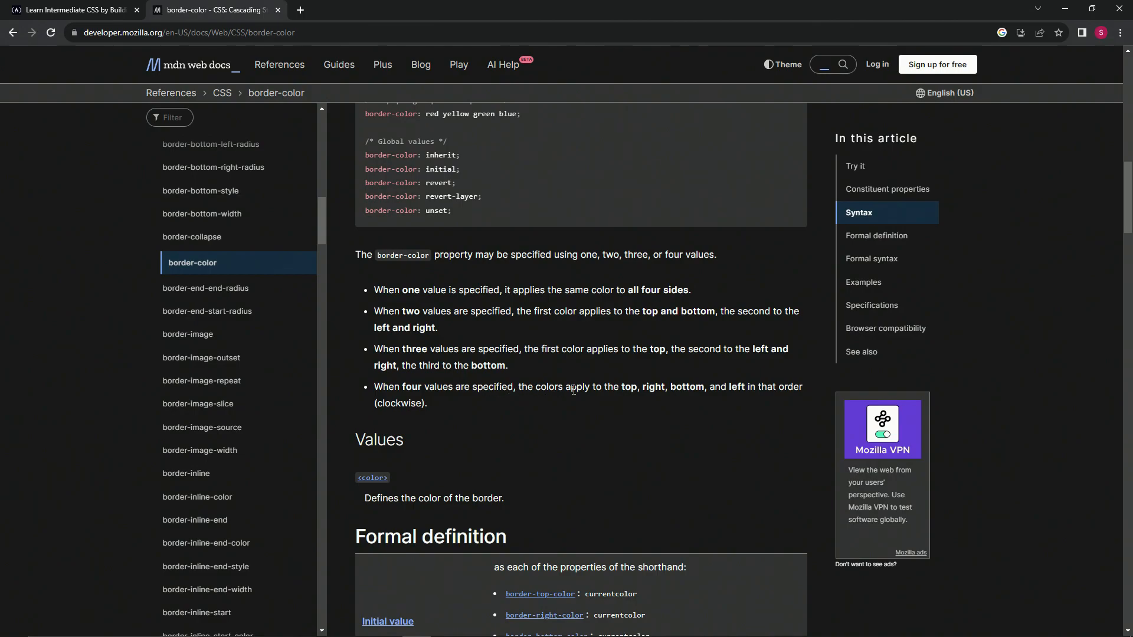
mouse_move(685, 389)
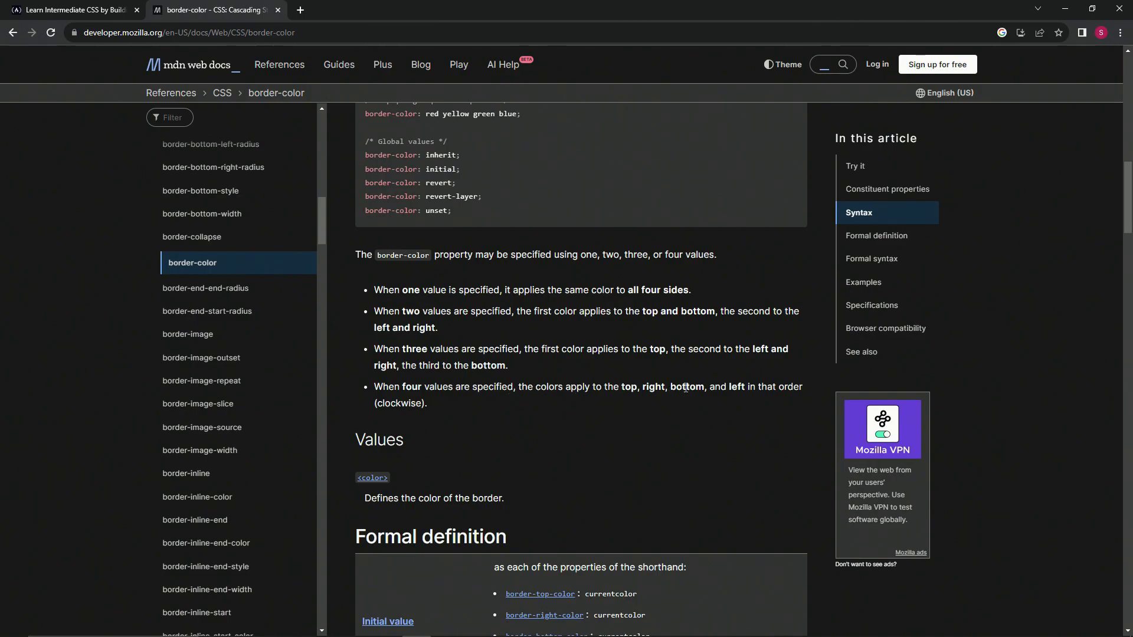
mouse_move(756, 388)
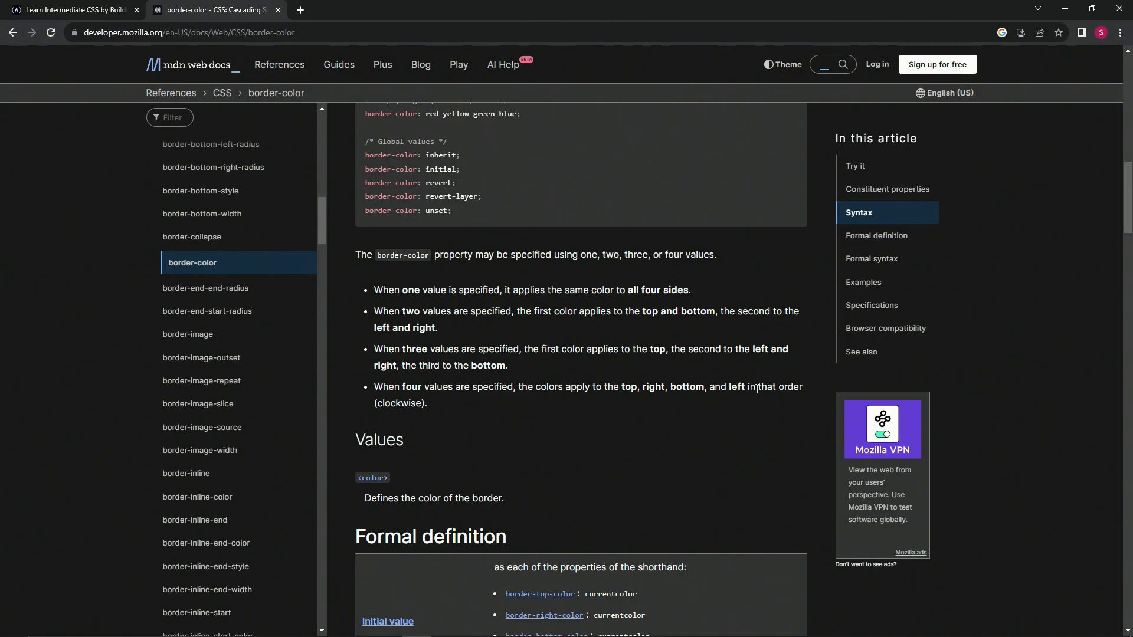
mouse_move(427, 405)
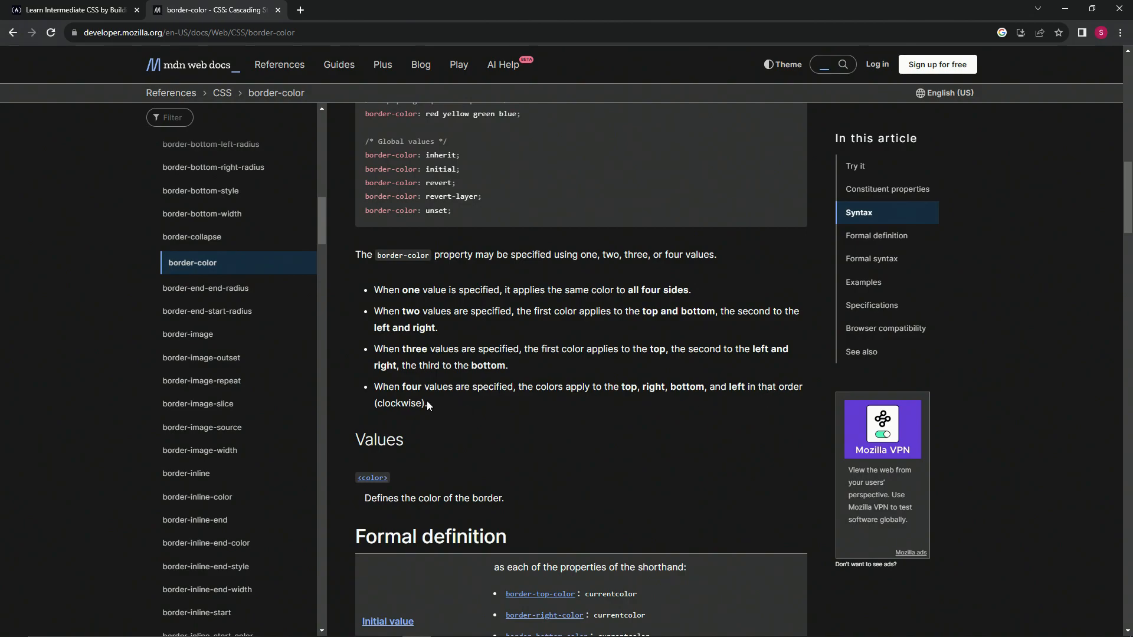
mouse_move(707, 419)
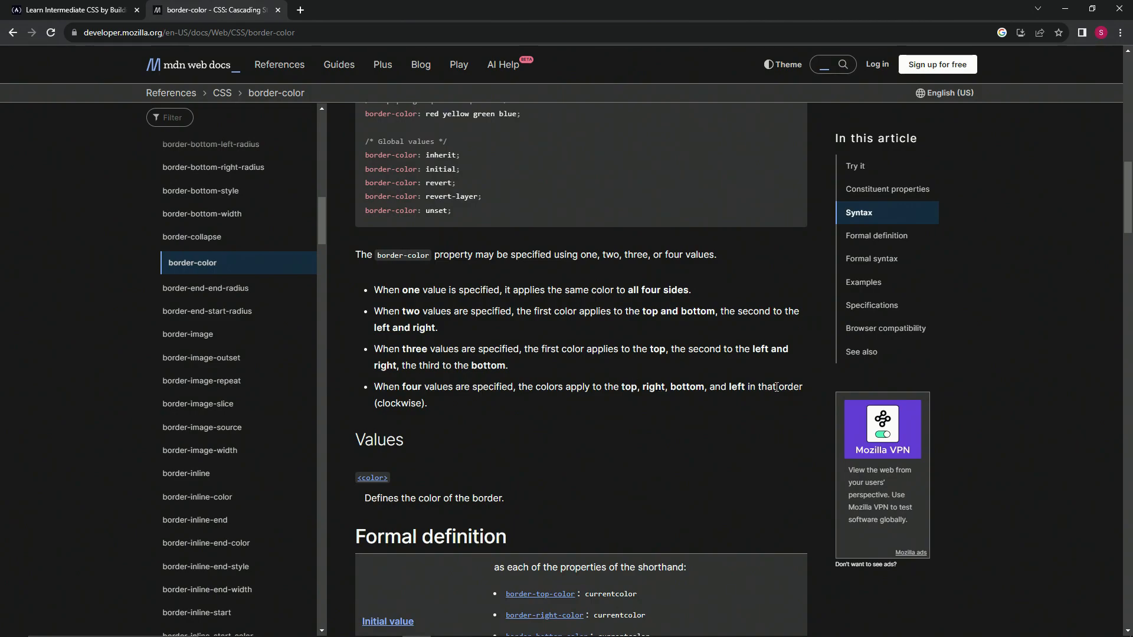
scroll(down, 3)
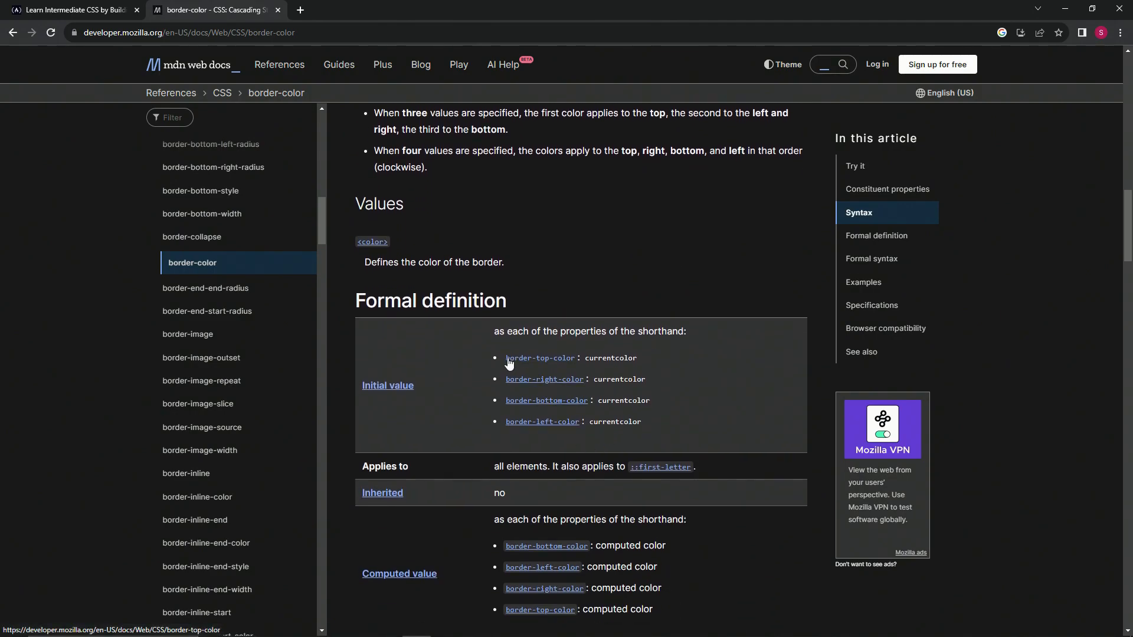
click(68, 9)
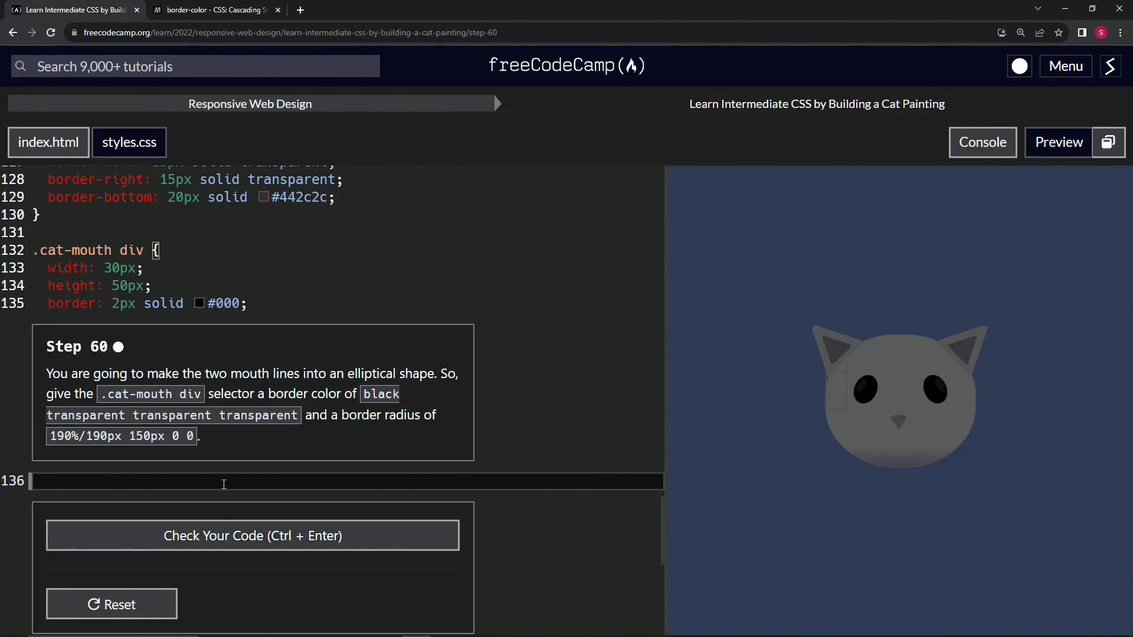
Enter border-color: black transparent transparent transparent; on line 136 of .cat-mouth.
text(b)
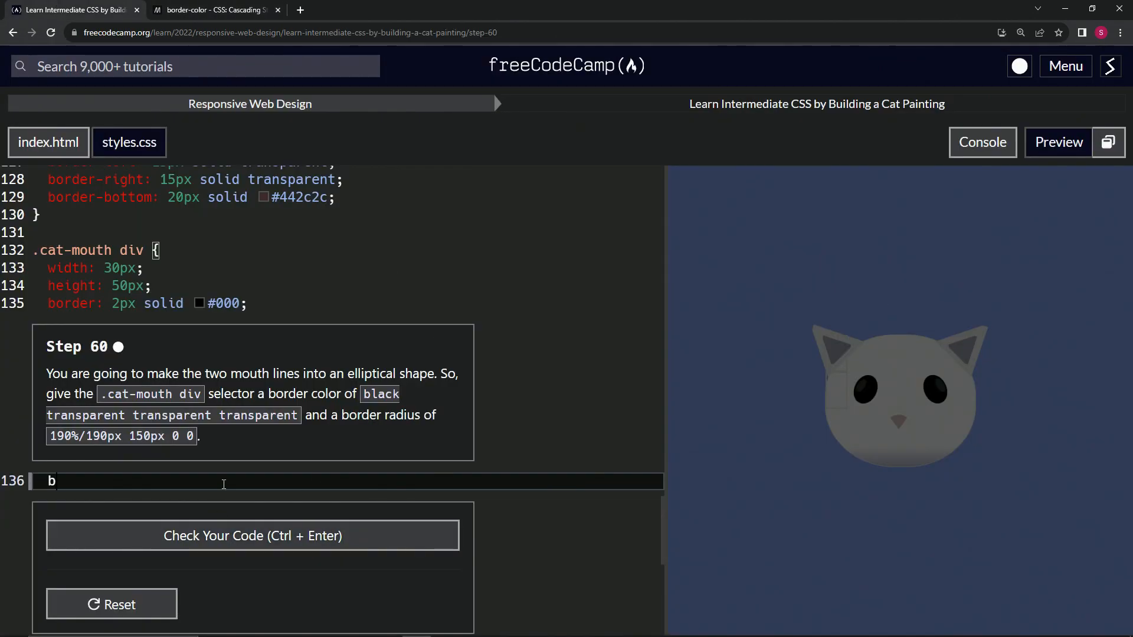
text(order-co)
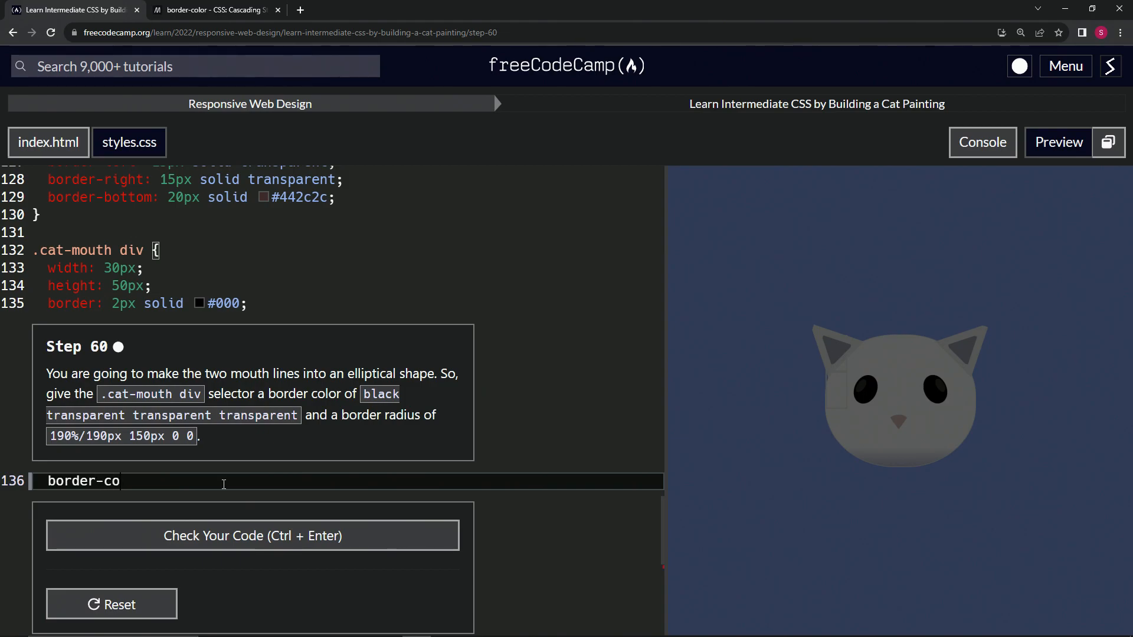
text(lor:)
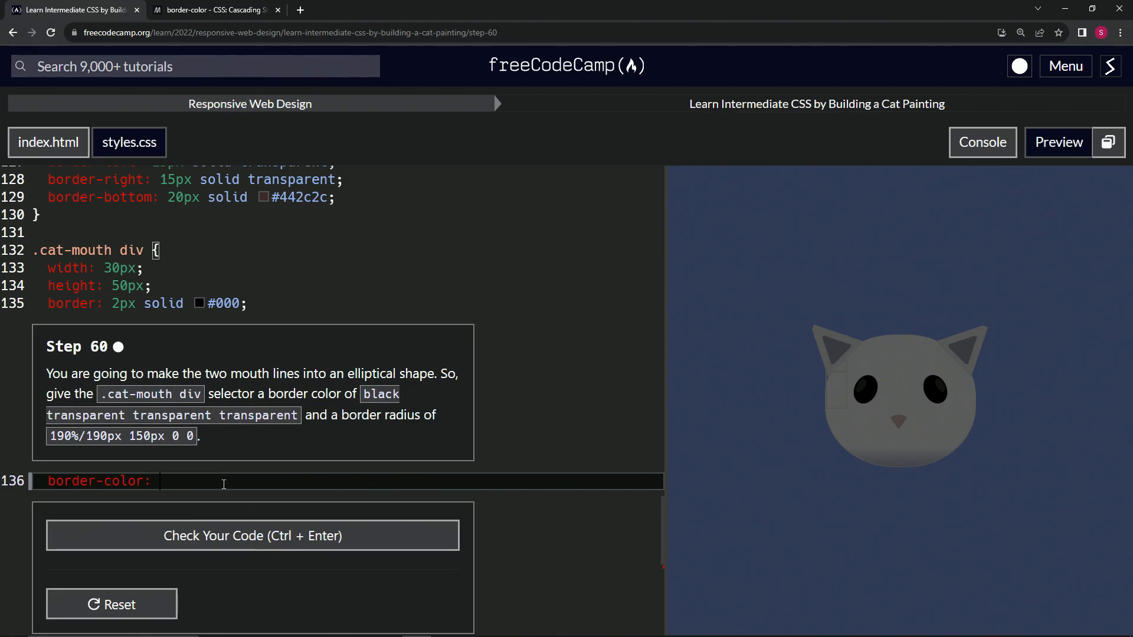
text(black t)
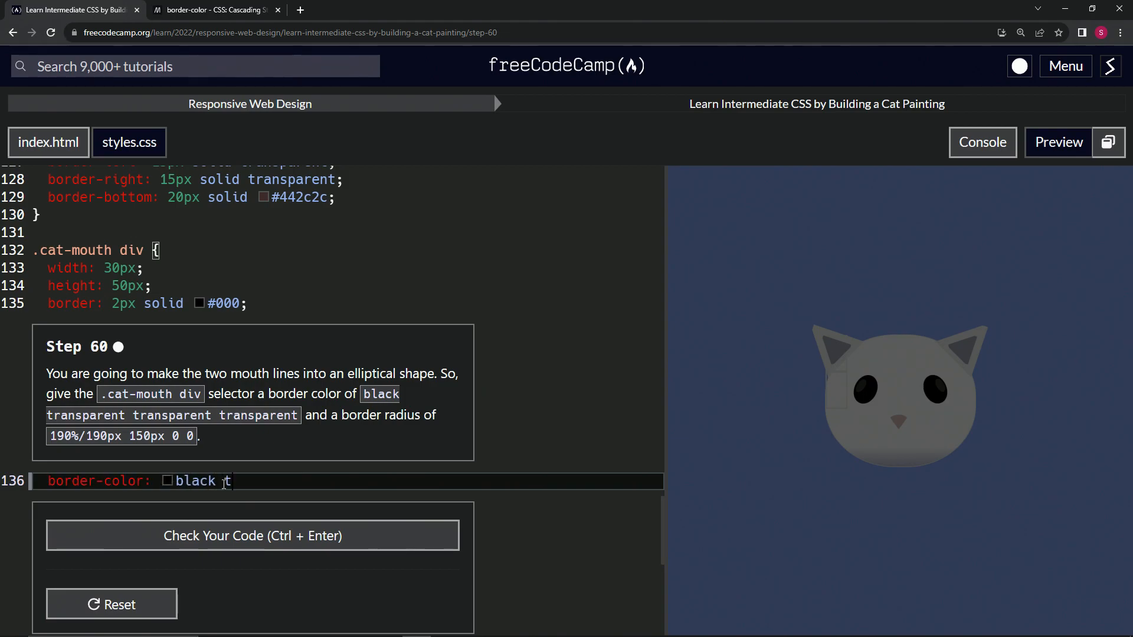
text(transparent)
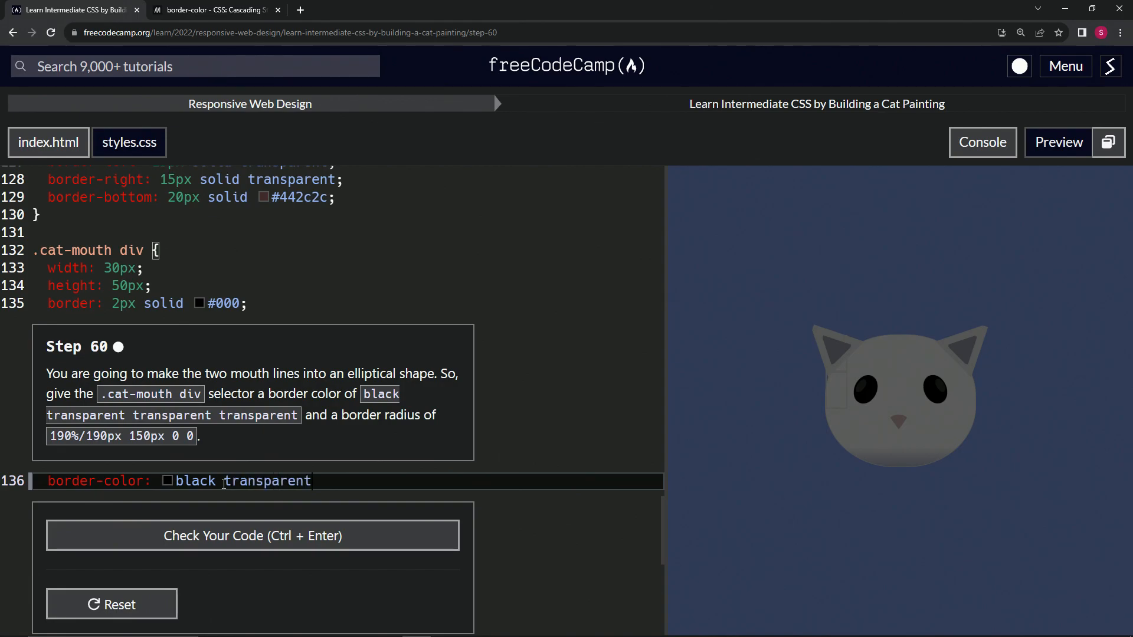
double_click(266, 481)
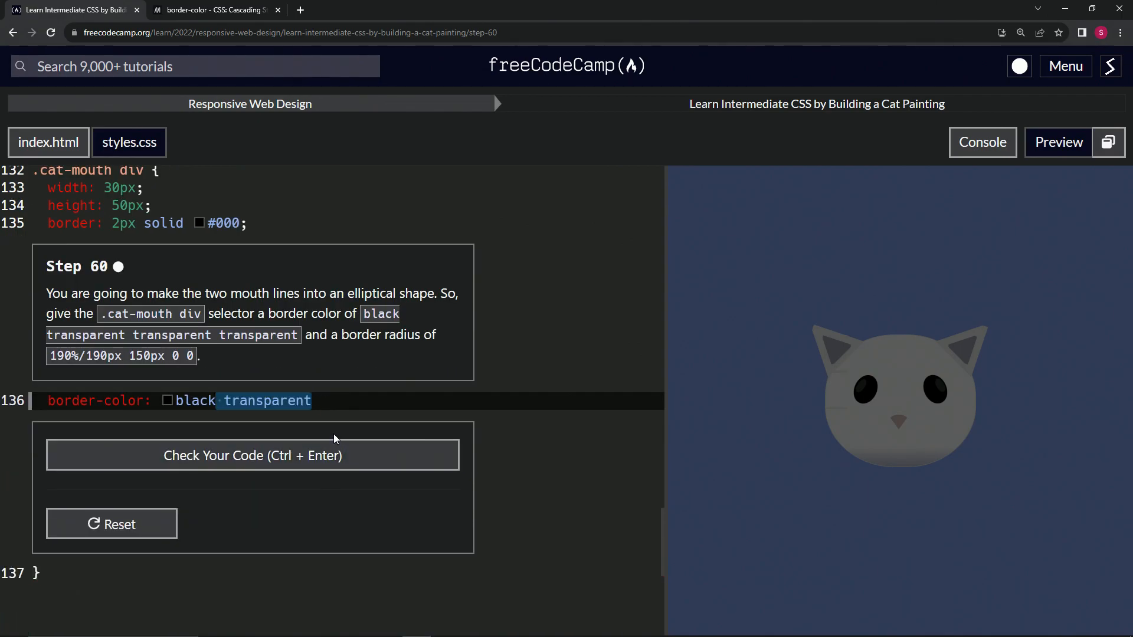
text(transparent)
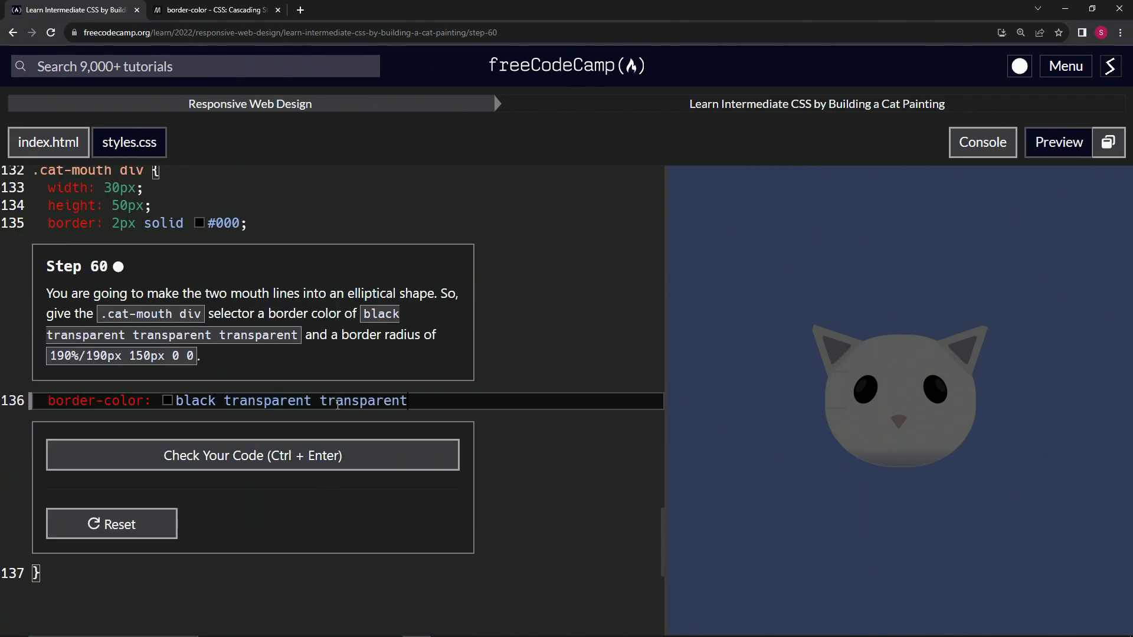
text(transparent)
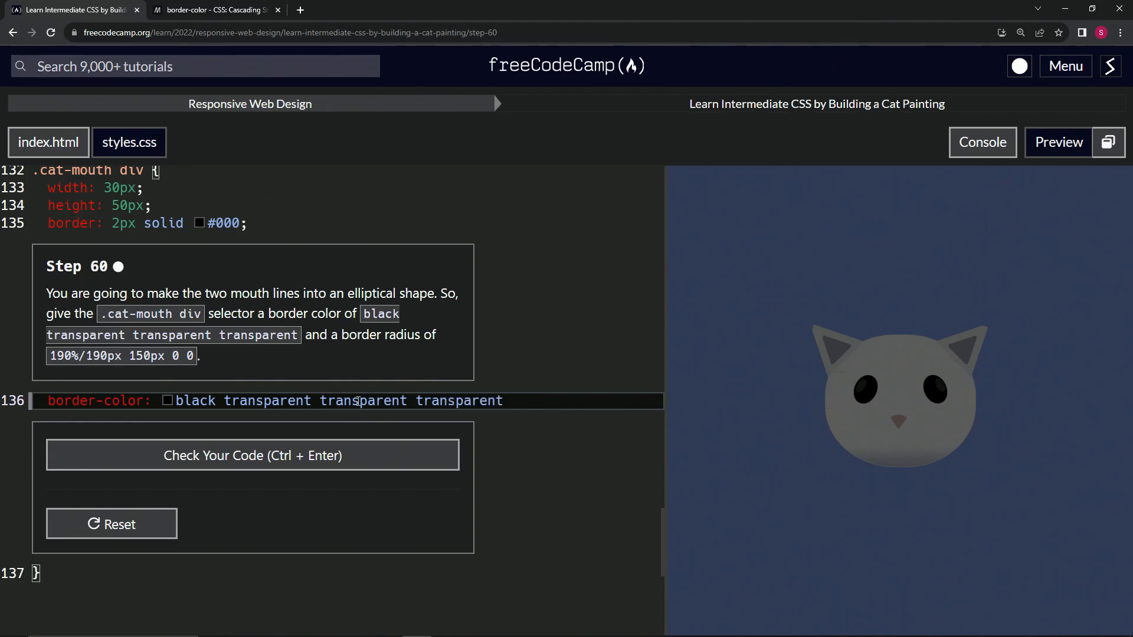
text(;)
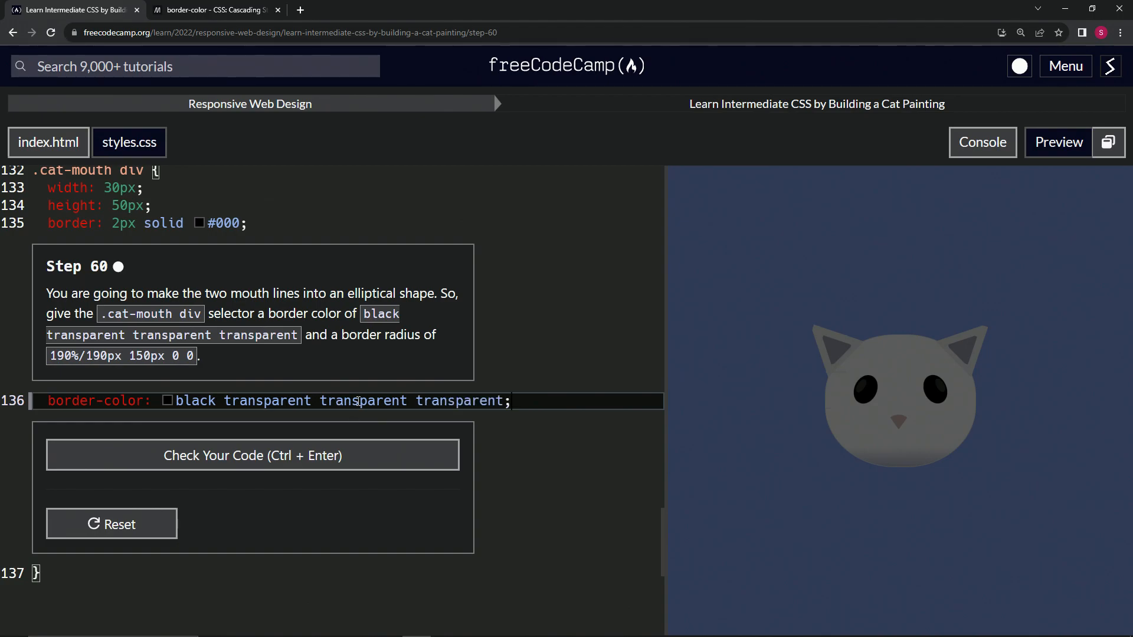
Begin line 137 with border-radius: and no value yet.
text(border-)
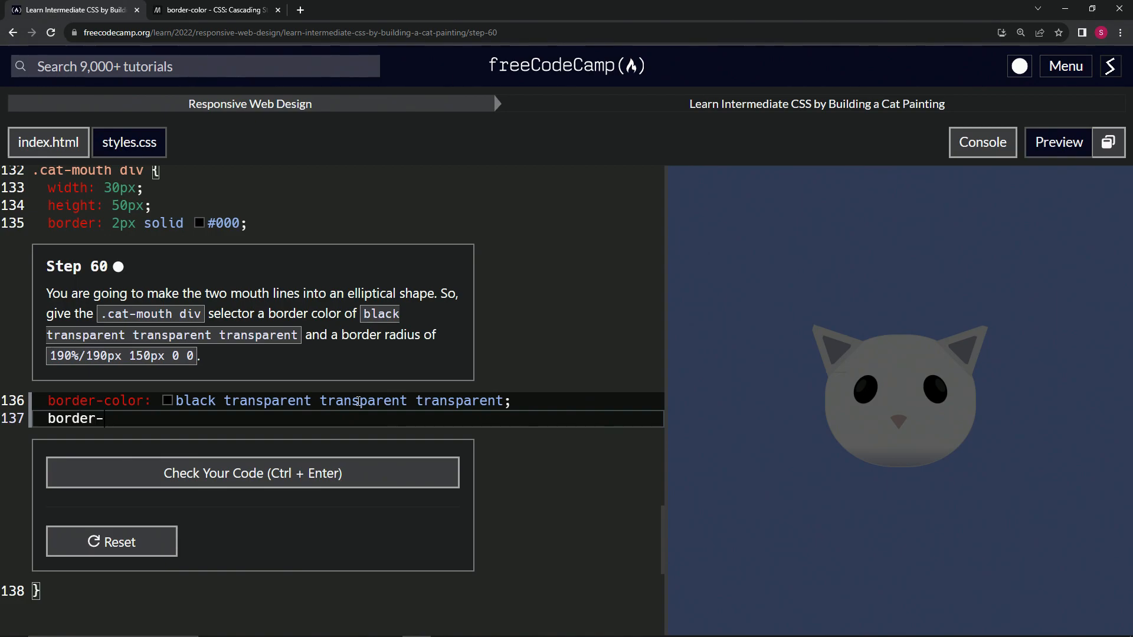
text(radius)
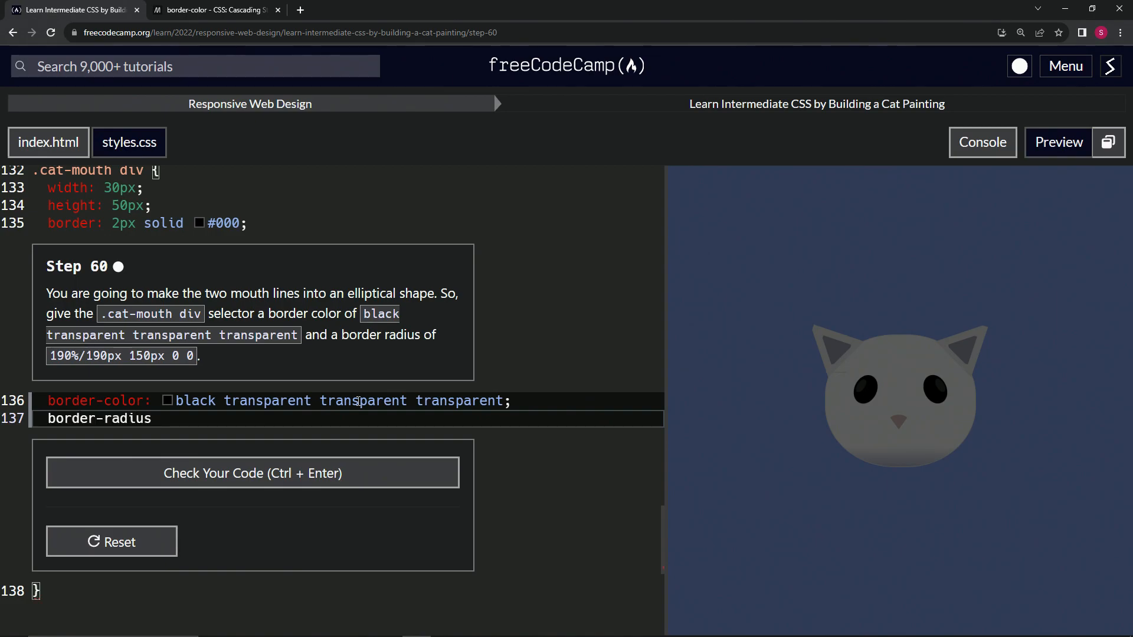
text(:)
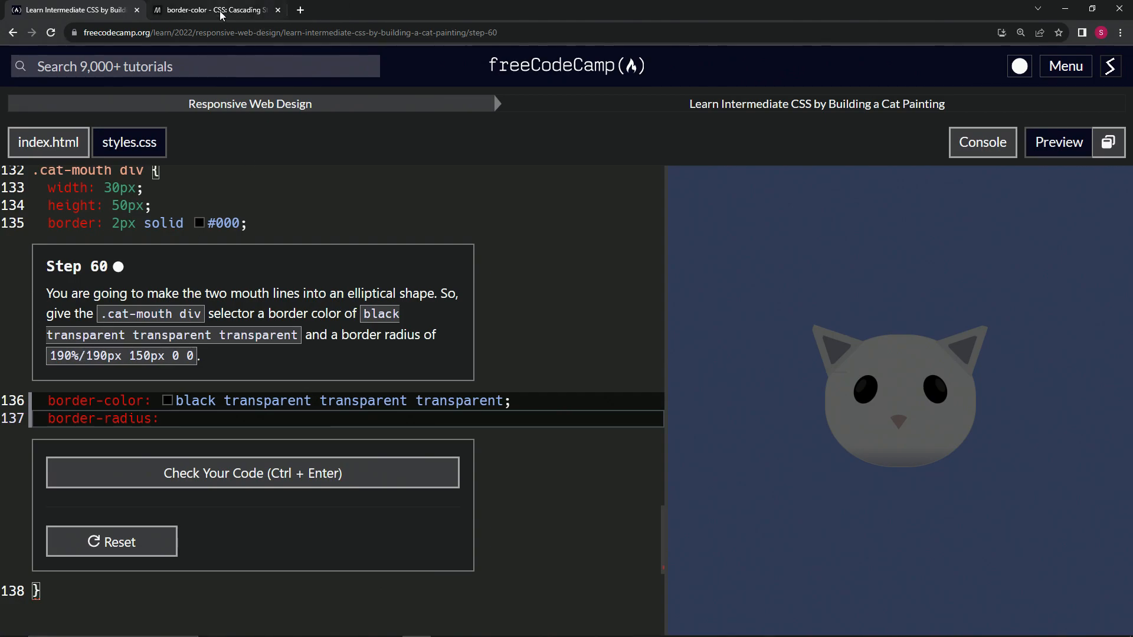
Open MDN's border-radius reference from Google and read how one to four values work.
click(212, 10)
text(border rcss)
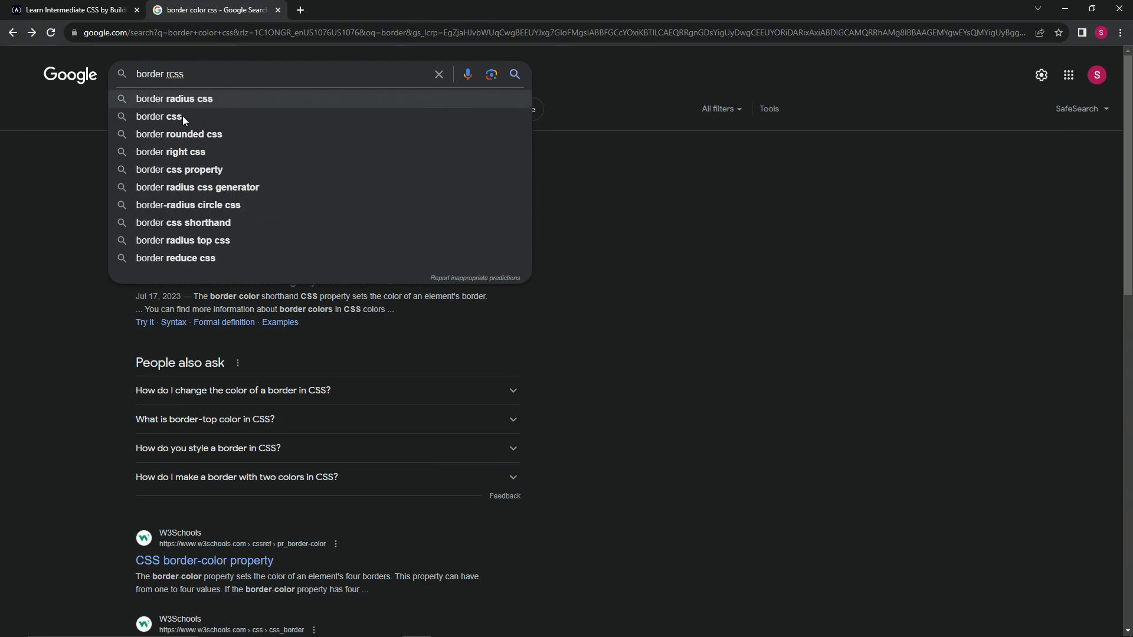
click(173, 99)
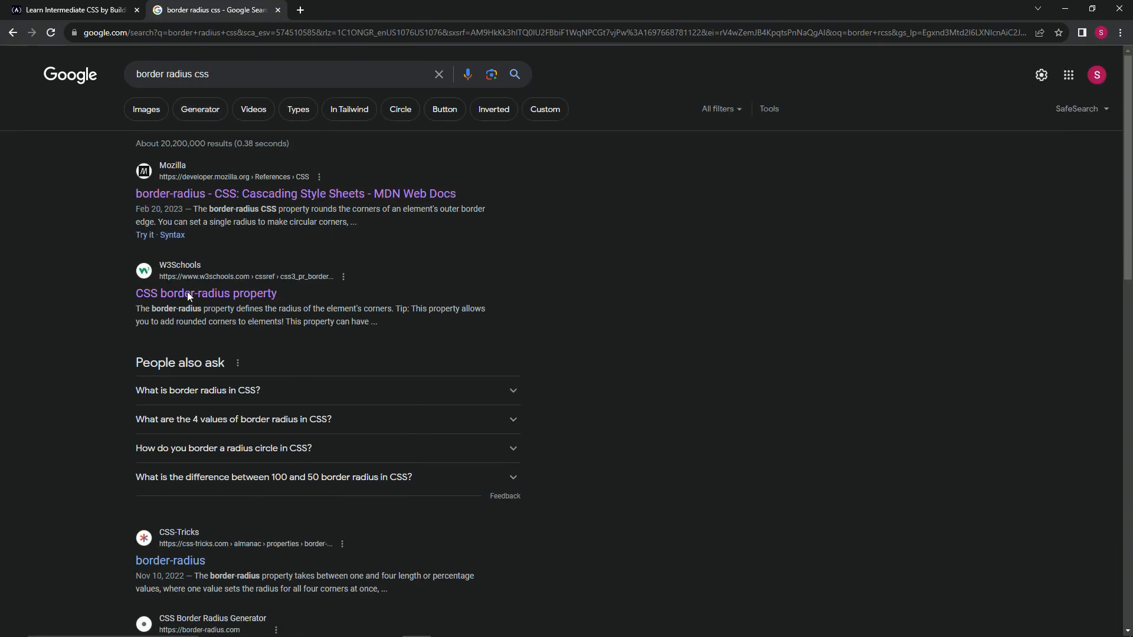
mouse_move(205, 293)
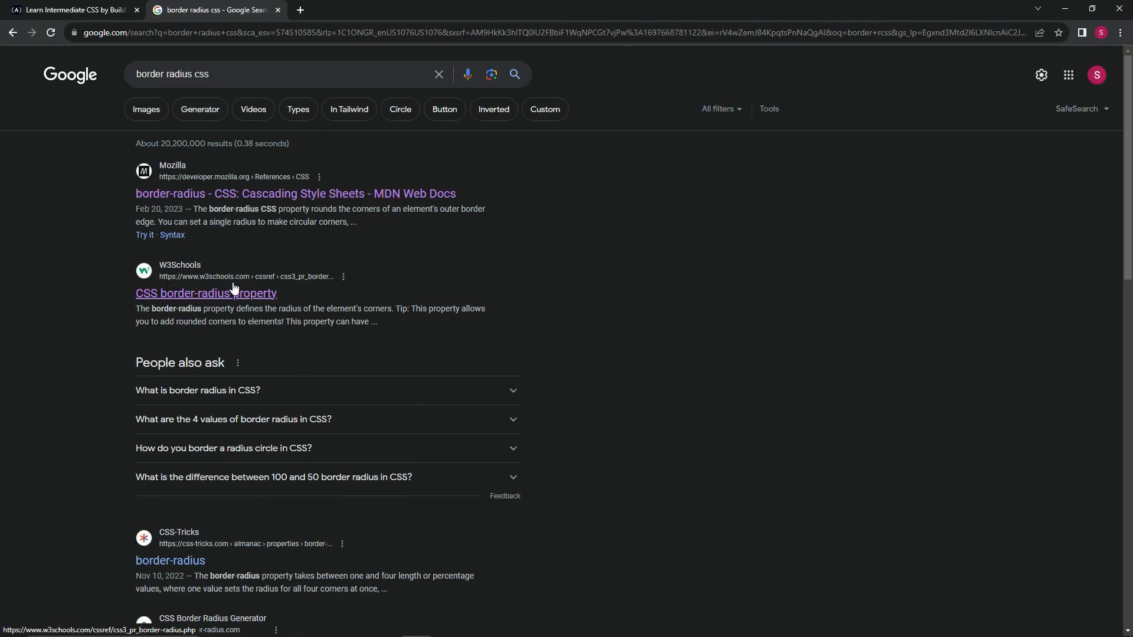
click(295, 193)
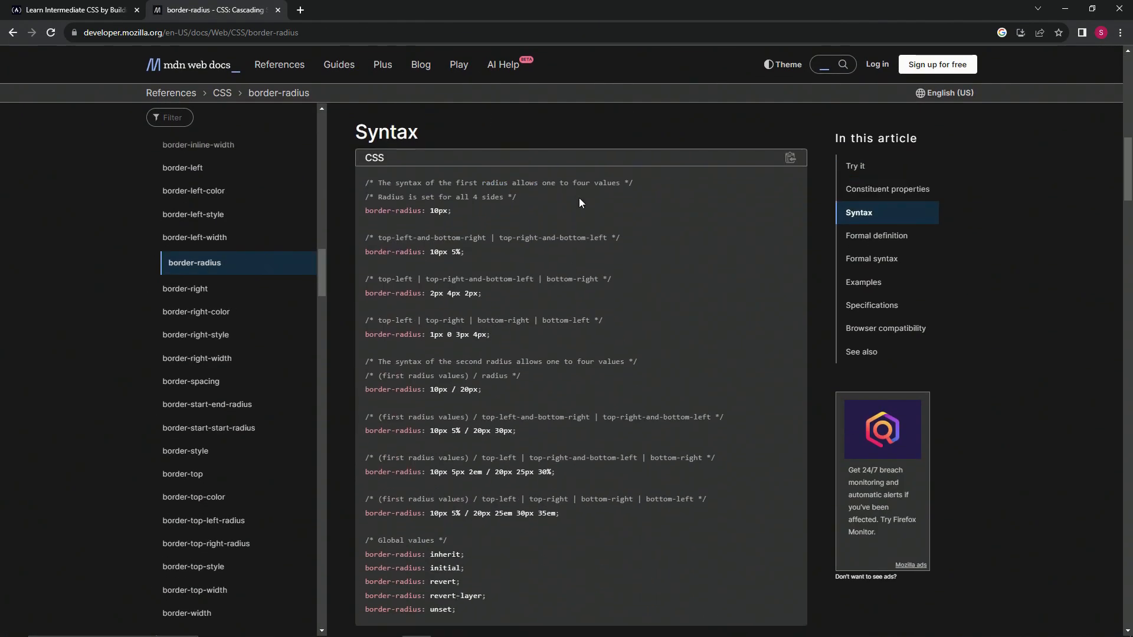
scroll(down, 3)
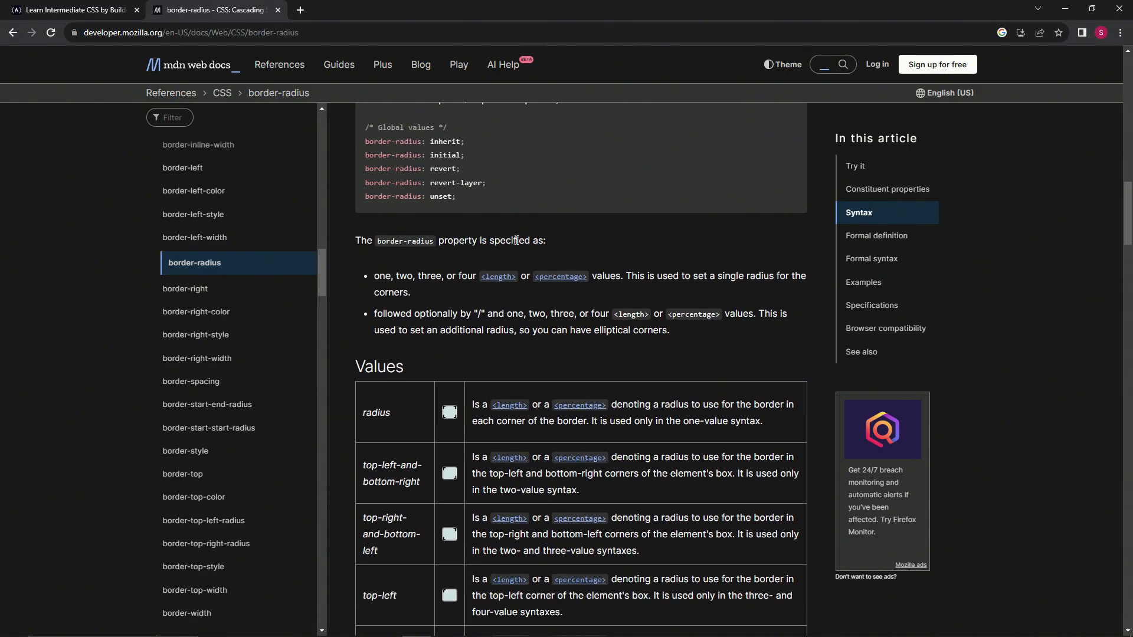
mouse_move(496, 281)
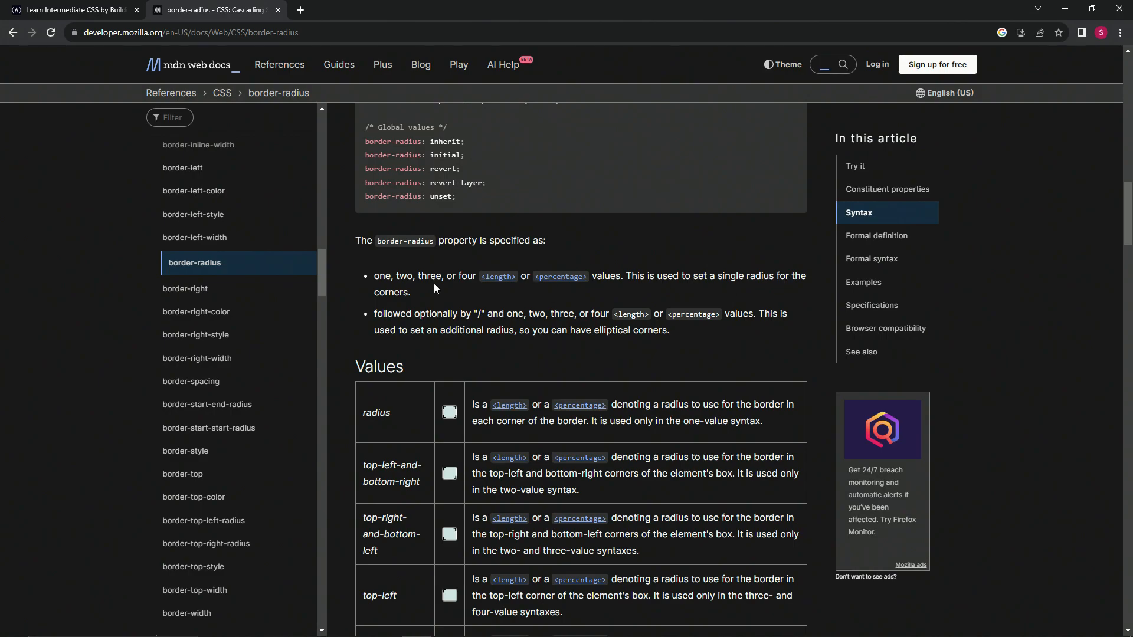
double_click(382, 277)
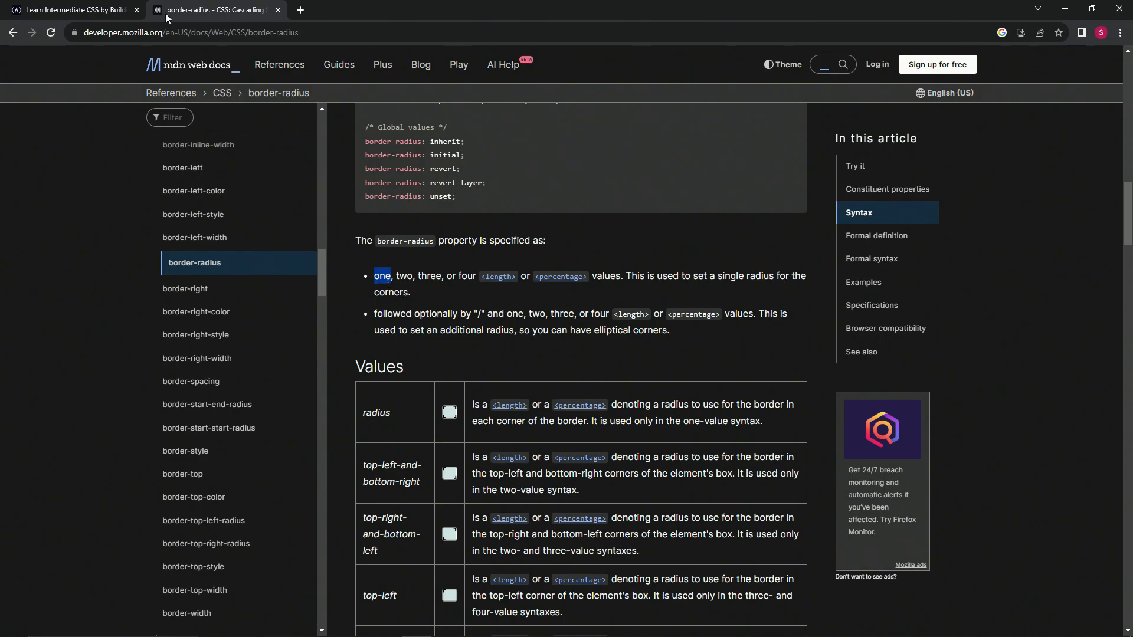
click(69, 9)
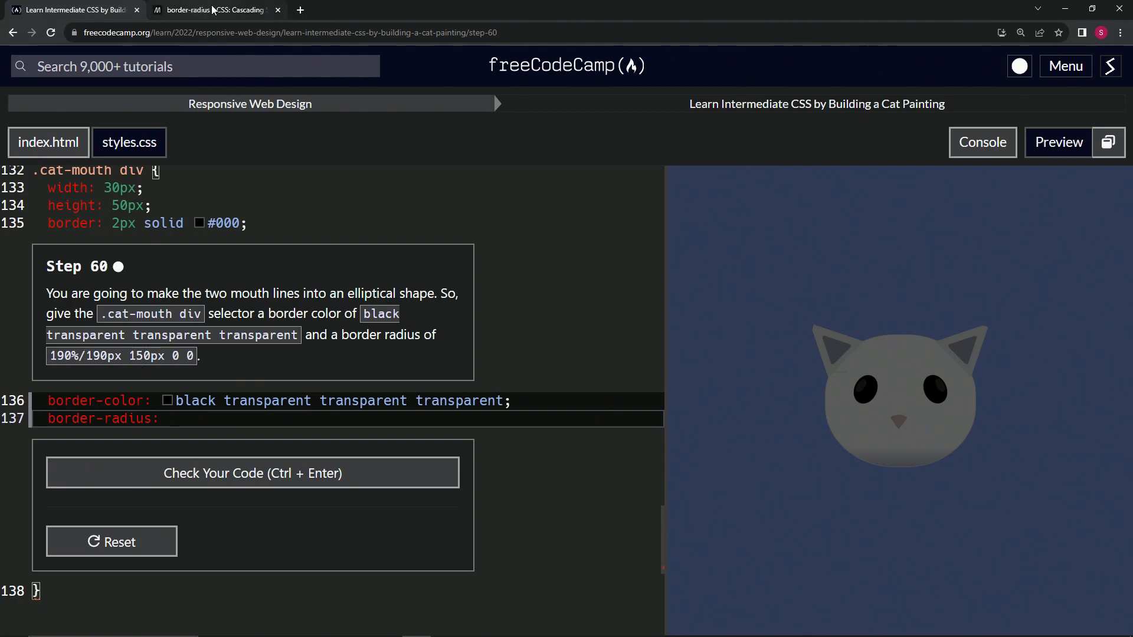
click(213, 9)
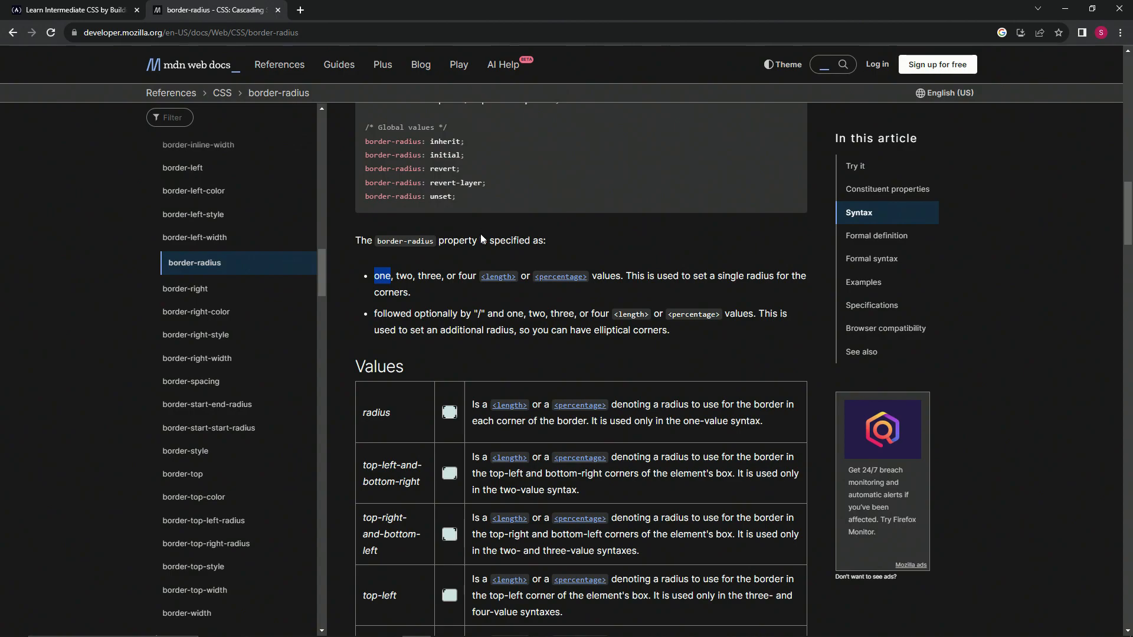
mouse_move(496, 238)
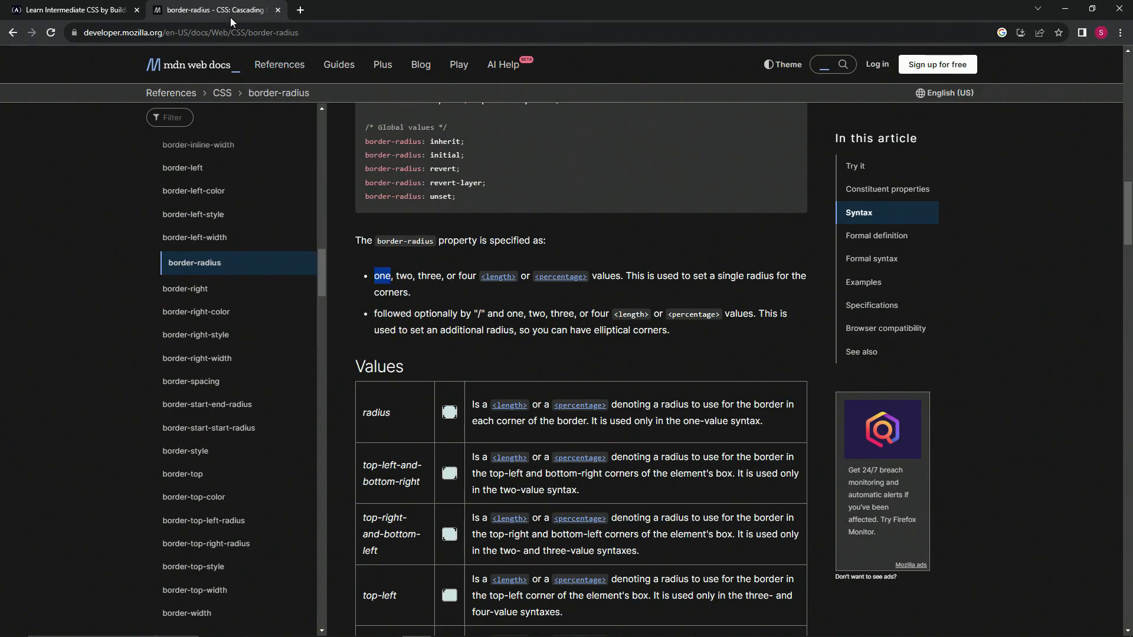
Temporarily make the first border colour red and give border-radius a 190% value.
click(69, 9)
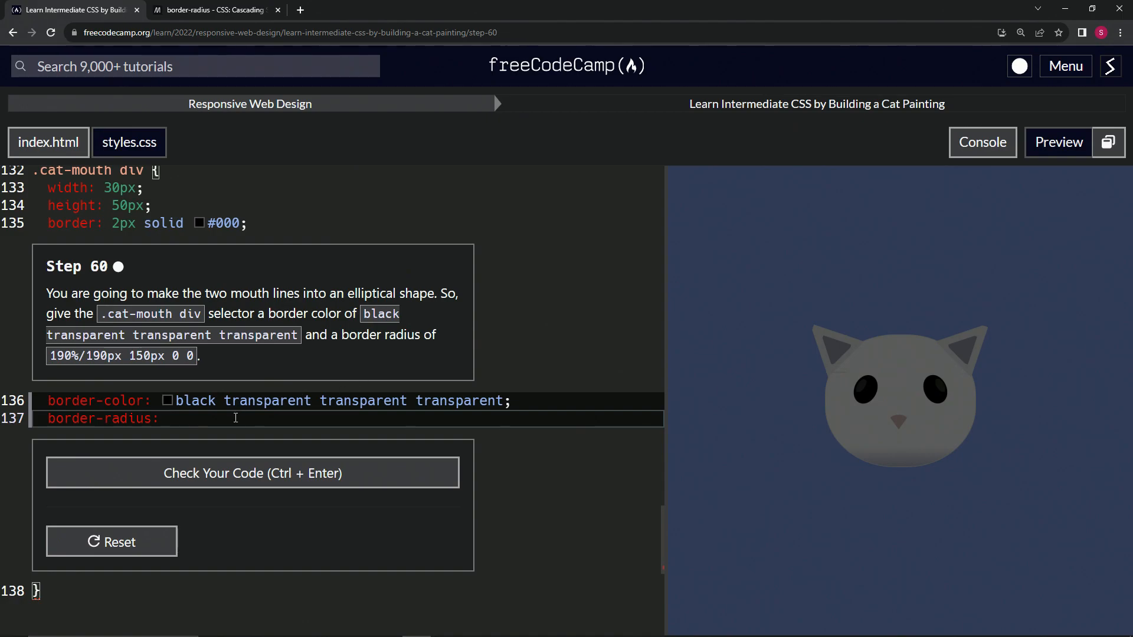
double_click(195, 402)
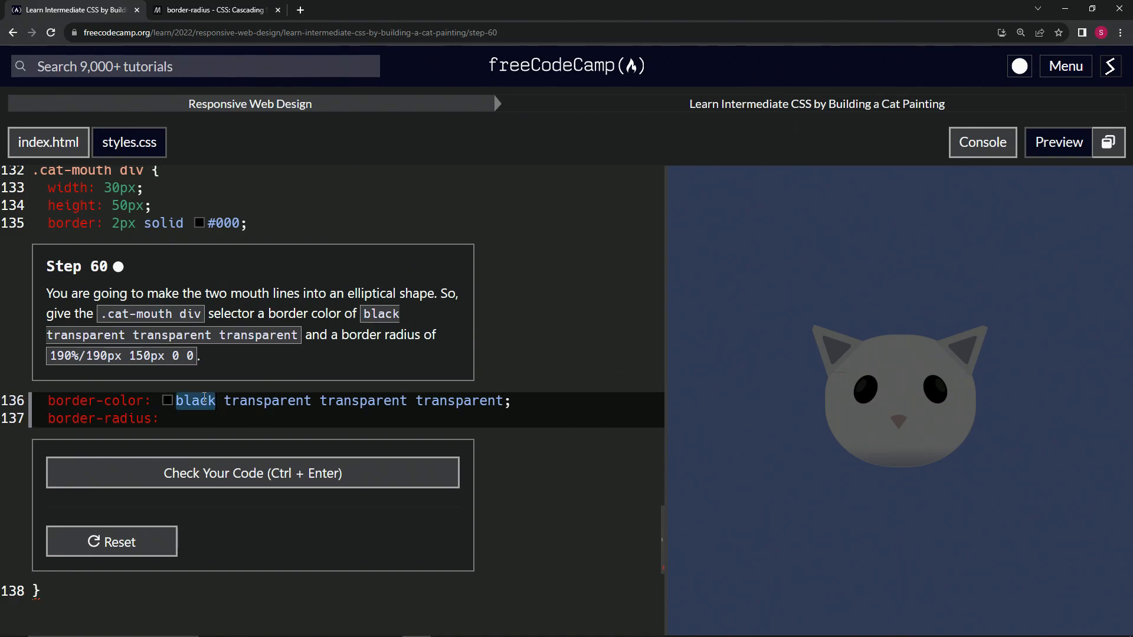
text(red)
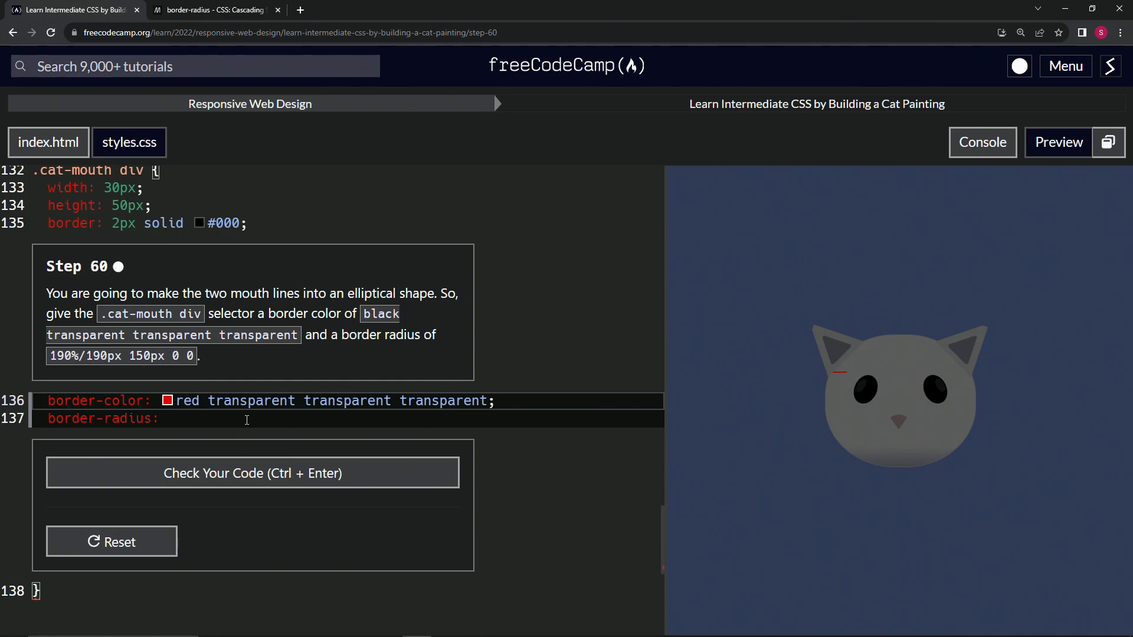
text(190)
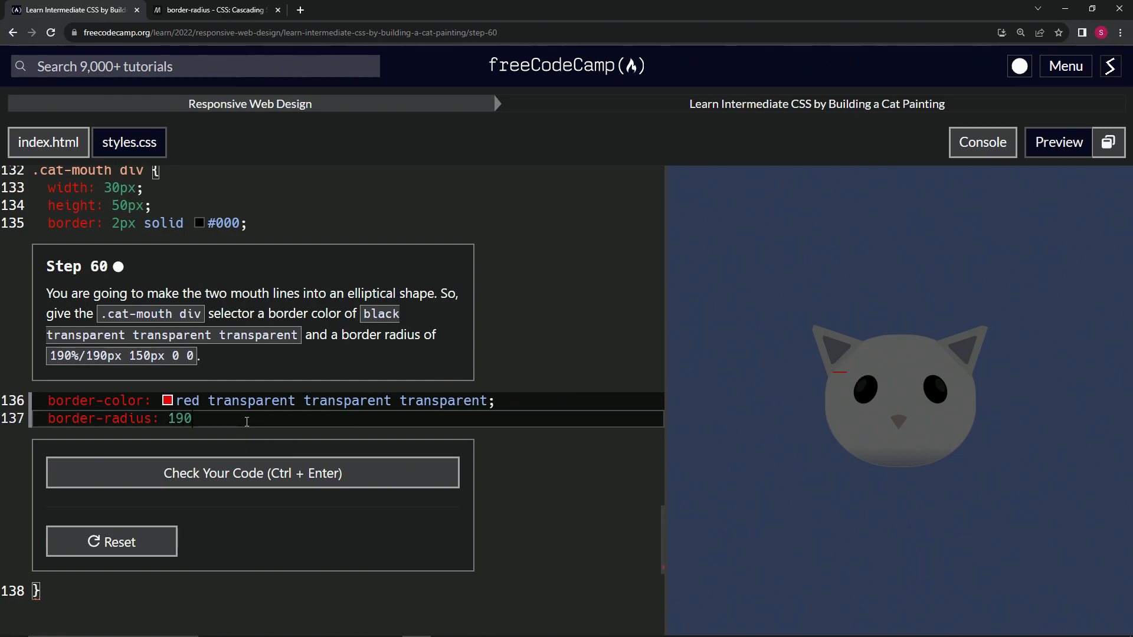
text(5)
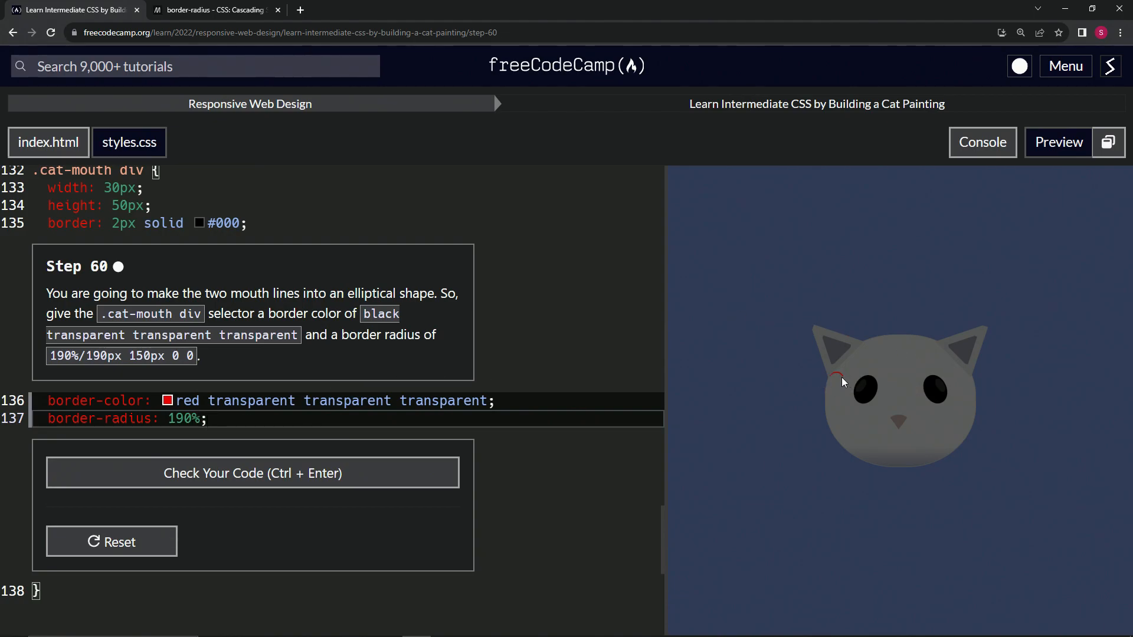
mouse_move(831, 384)
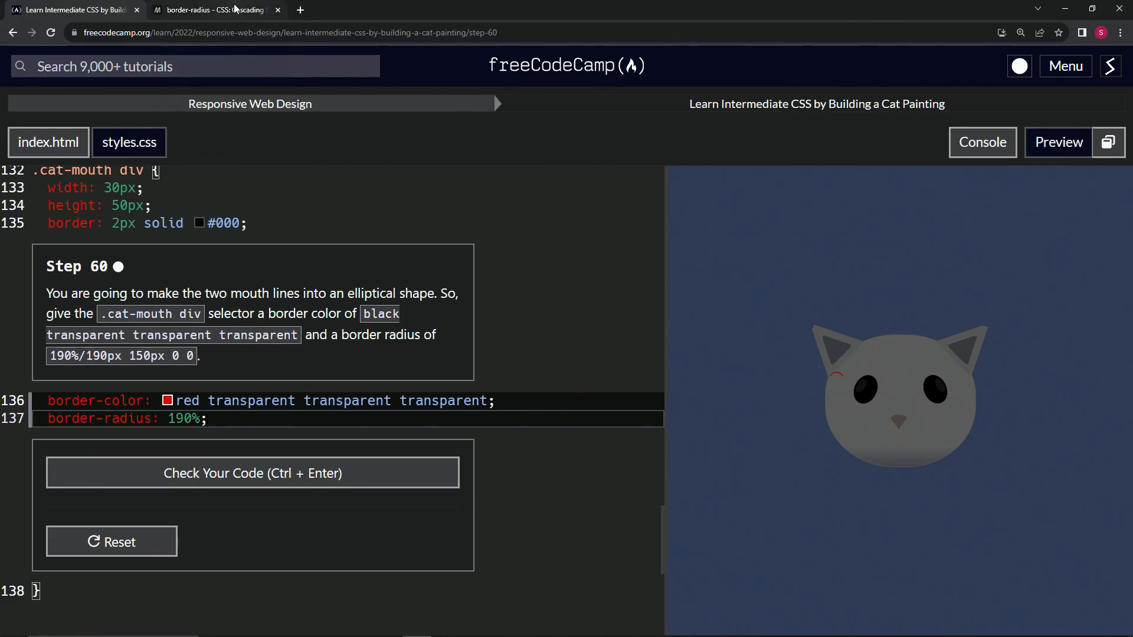
click(213, 9)
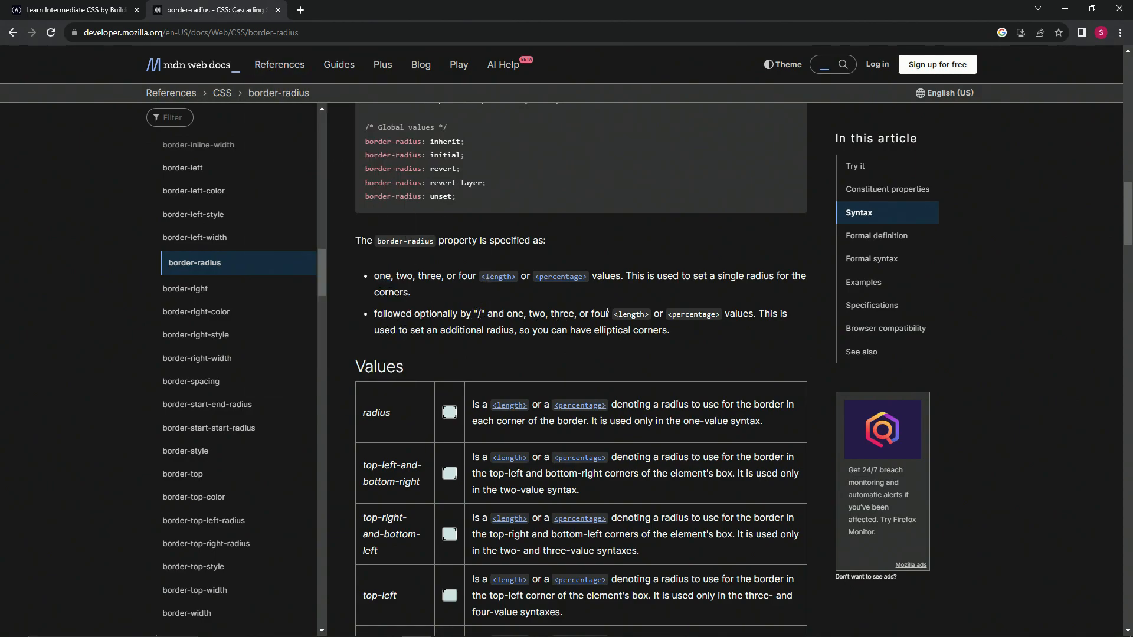
mouse_move(613, 318)
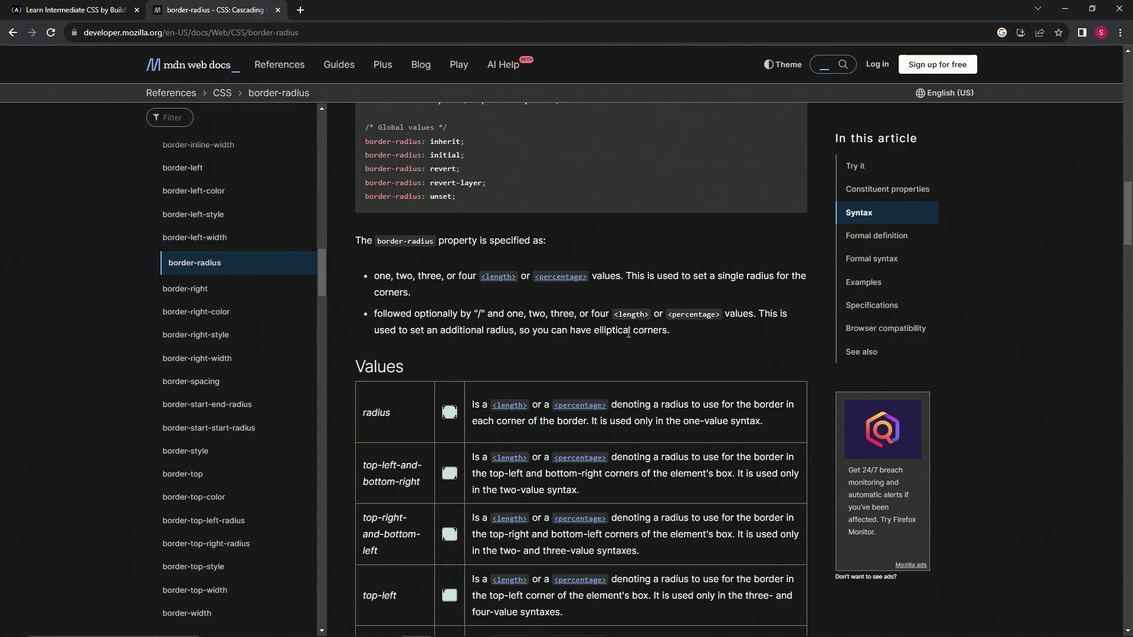
click(69, 10)
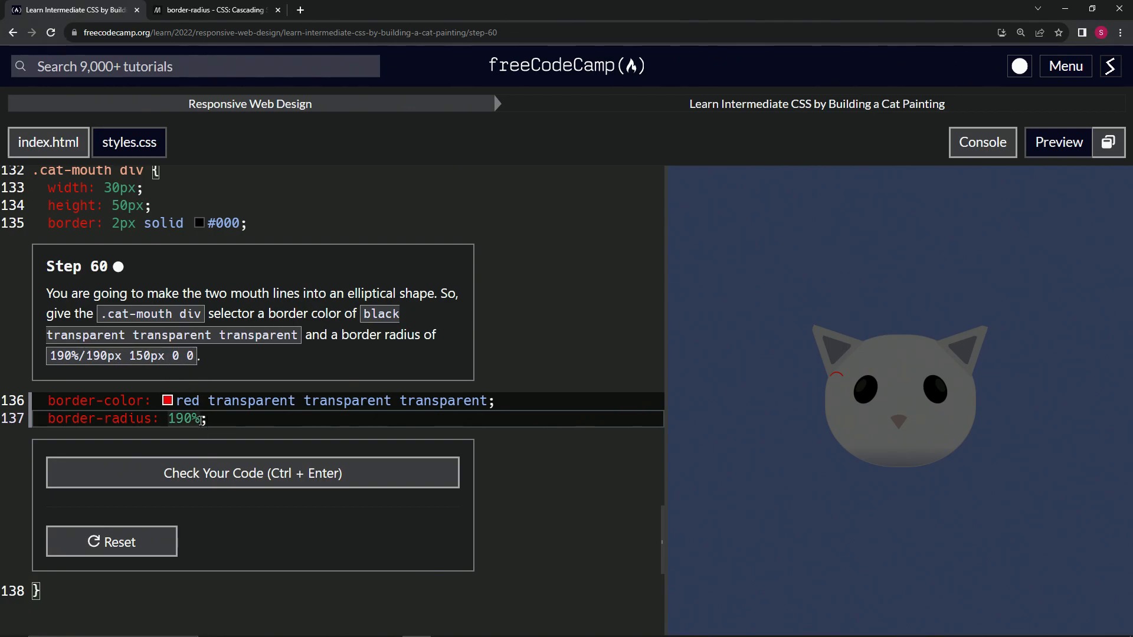
Extend the border-radius to 190%/190px 150px 0 0, removing stray dashes.
text(/)
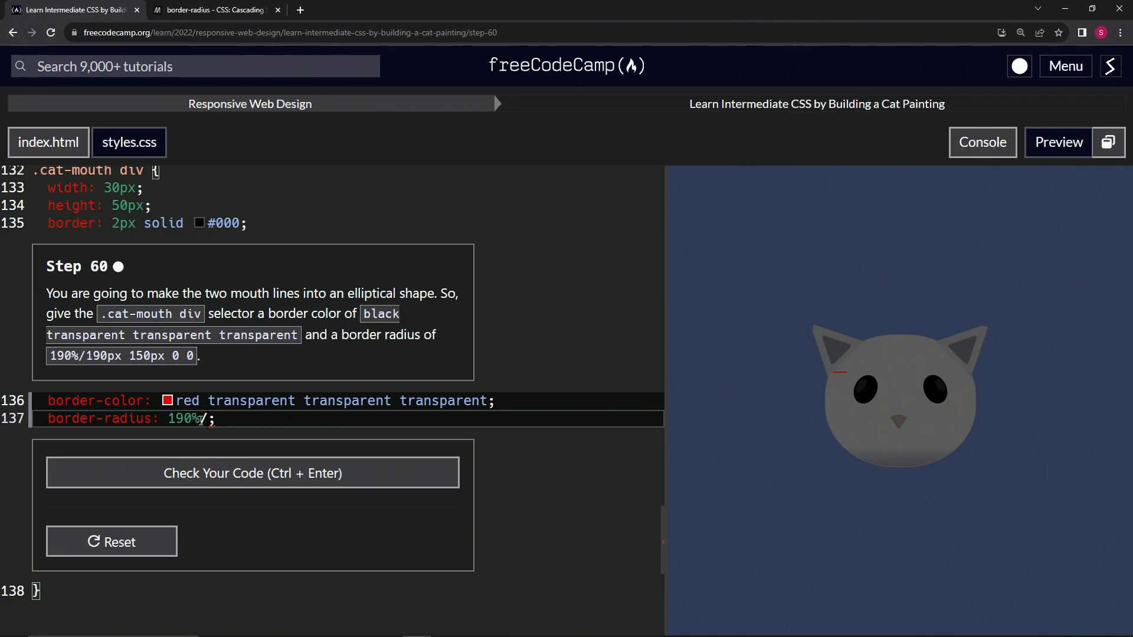
text(190px)
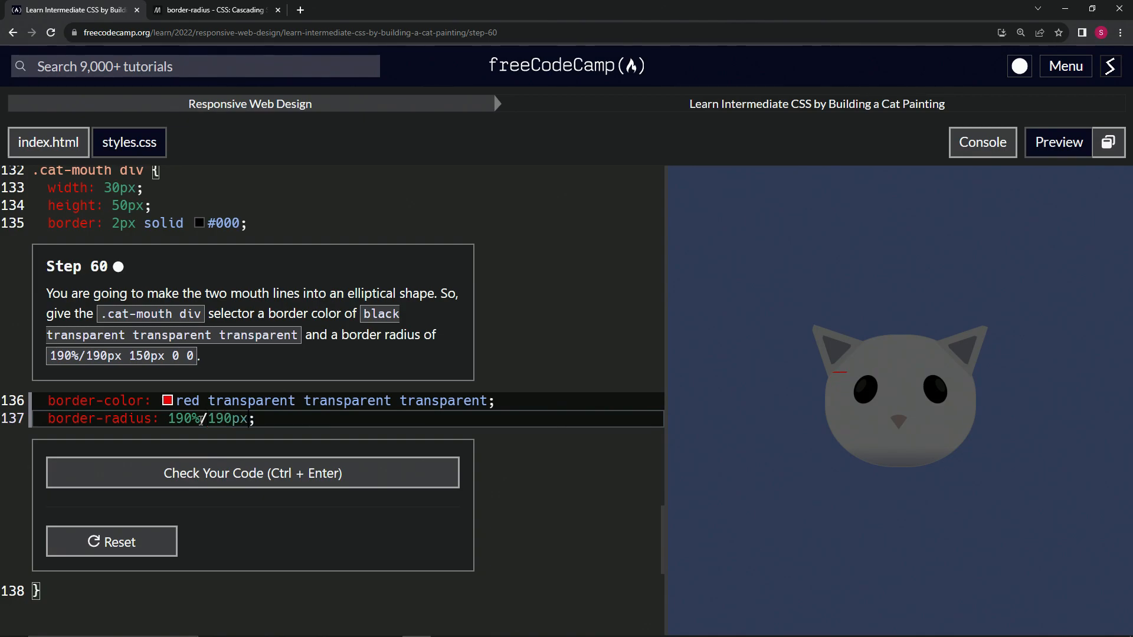
text(160)
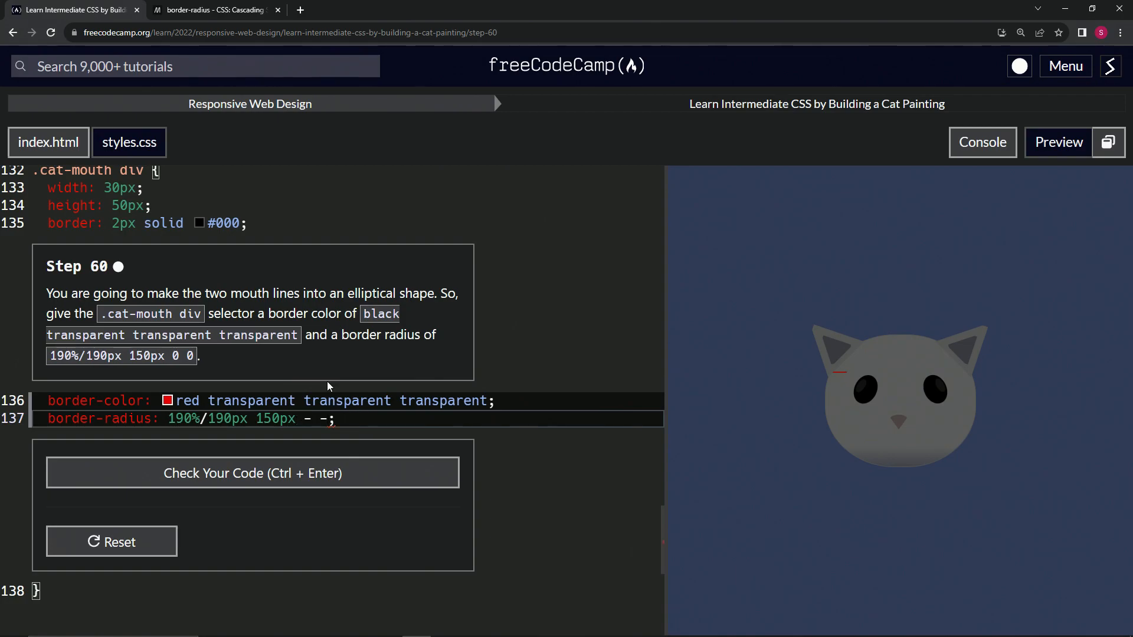
key(Backspace)
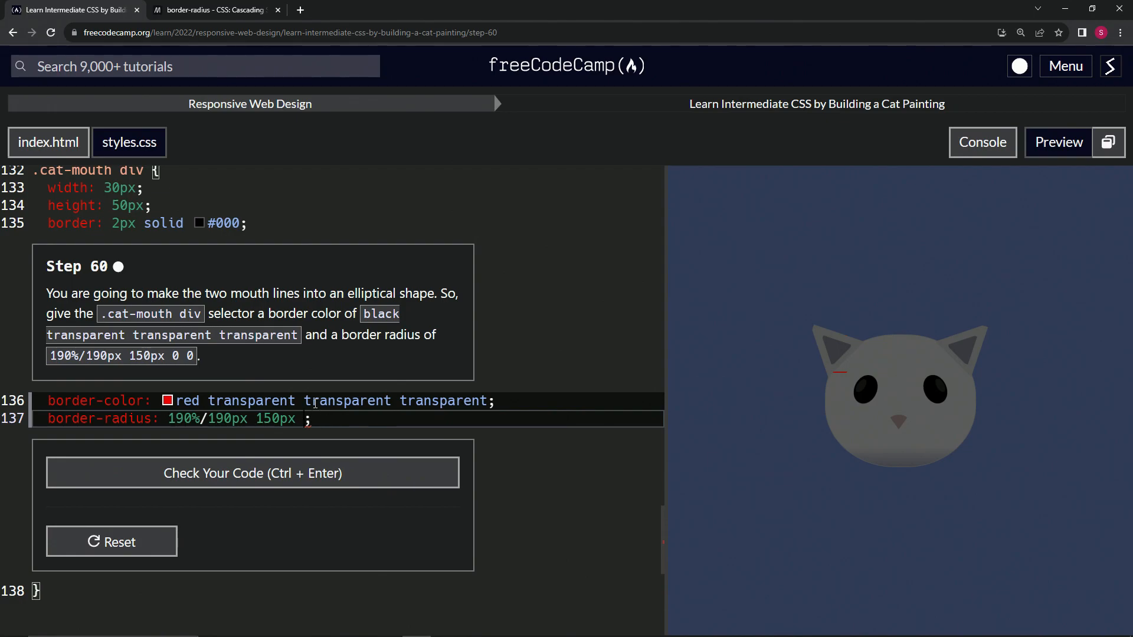
text(0 0)
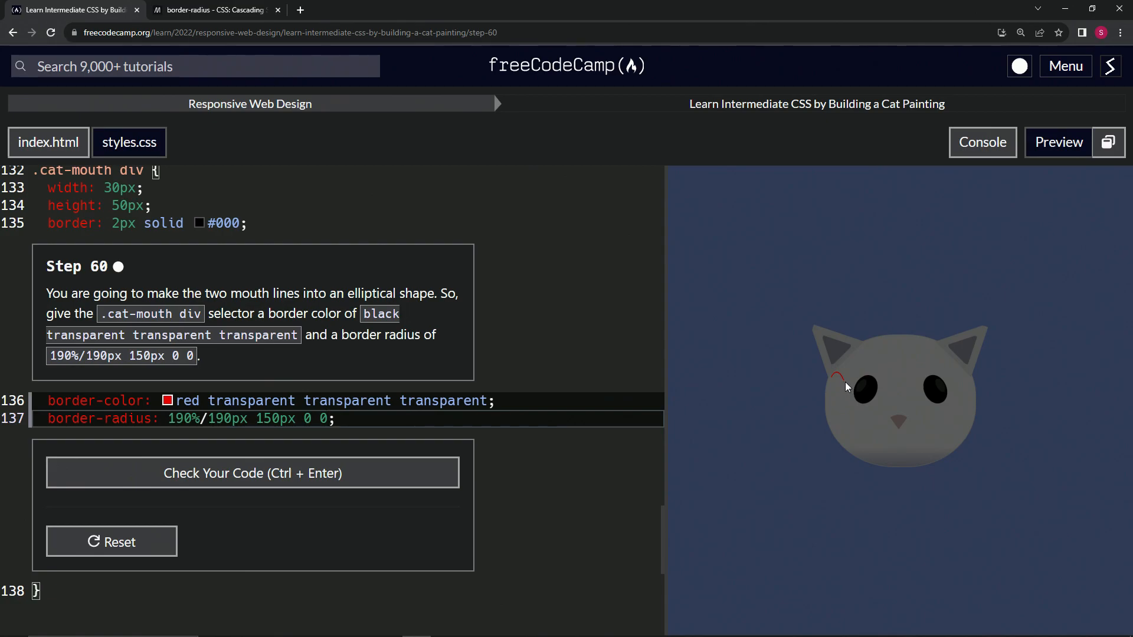
mouse_move(842, 381)
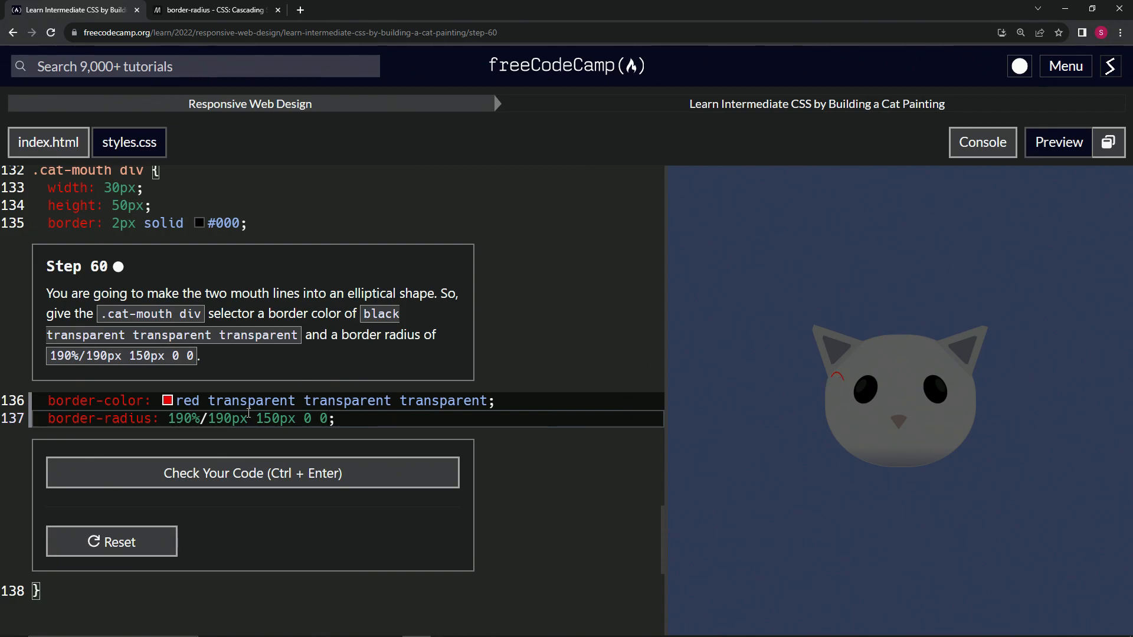
Change the first border colour back to black, pass step 60's tests, and submit.
double_click(186, 400)
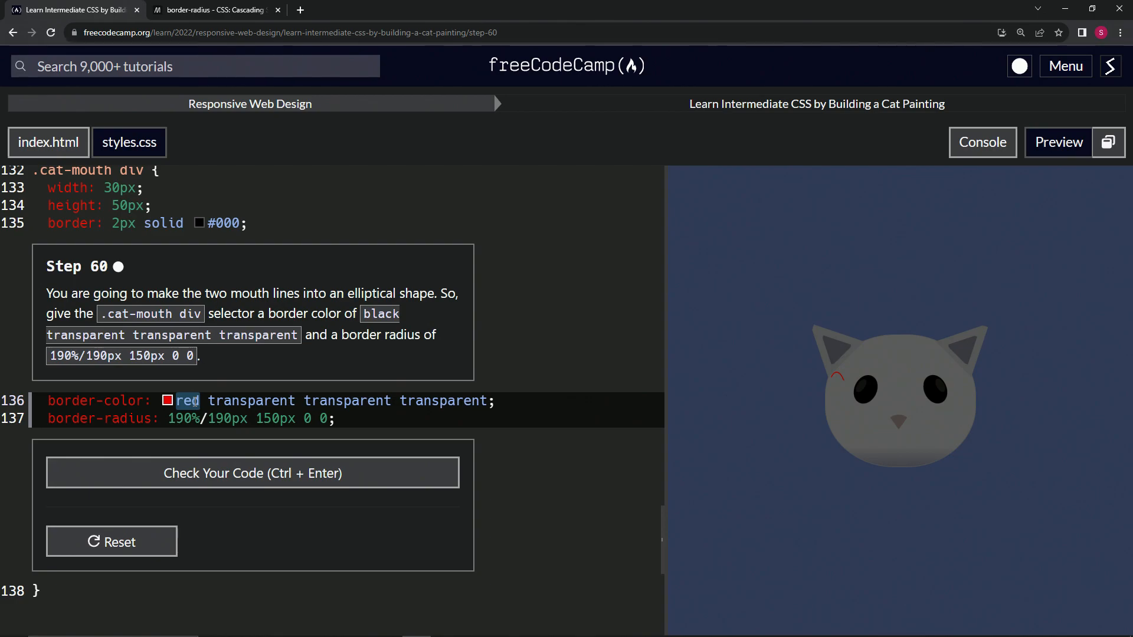
text(black)
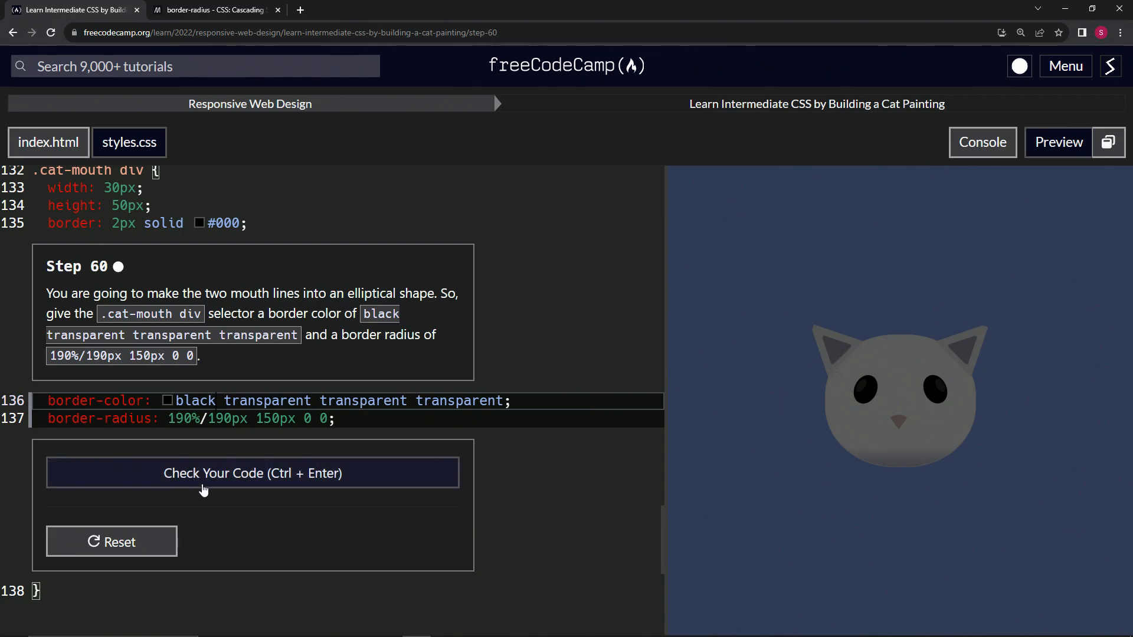
click(252, 473)
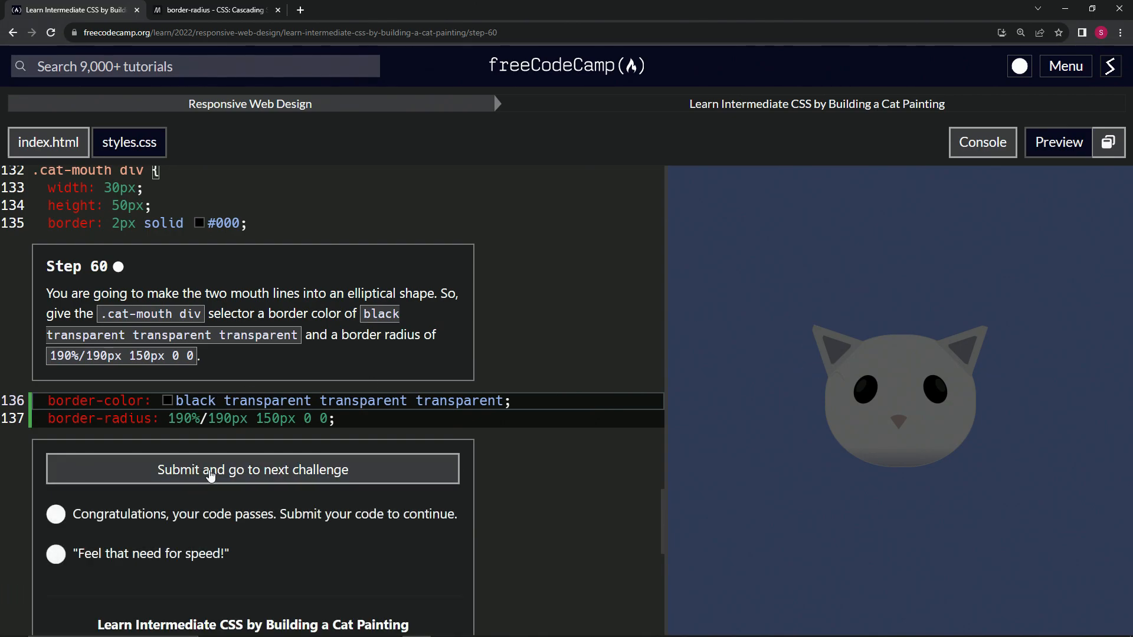
click(252, 470)
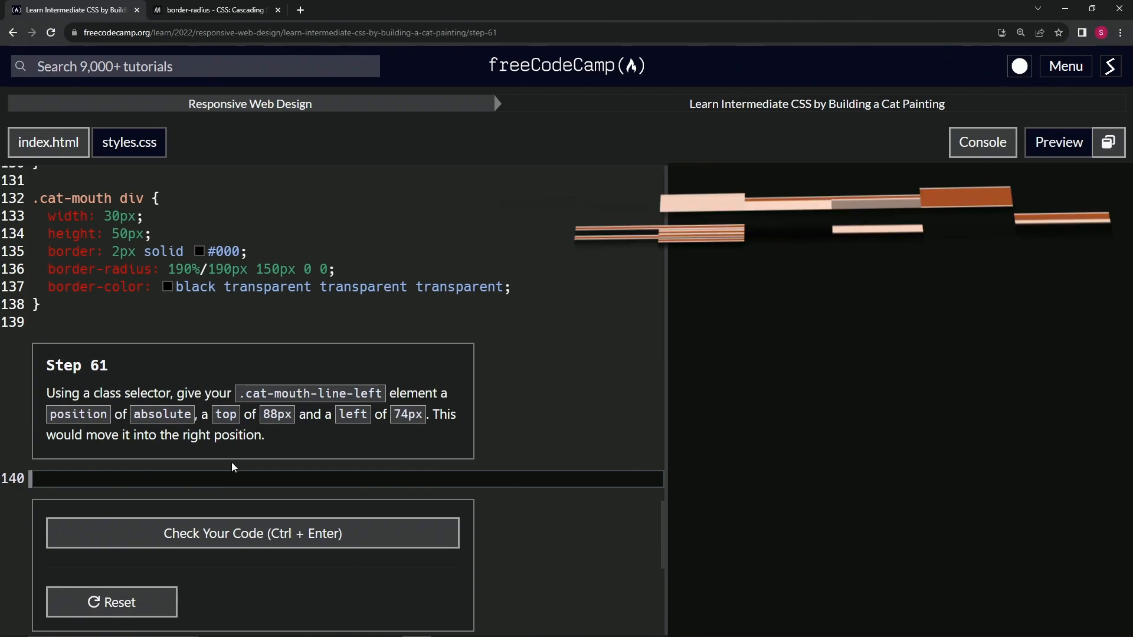